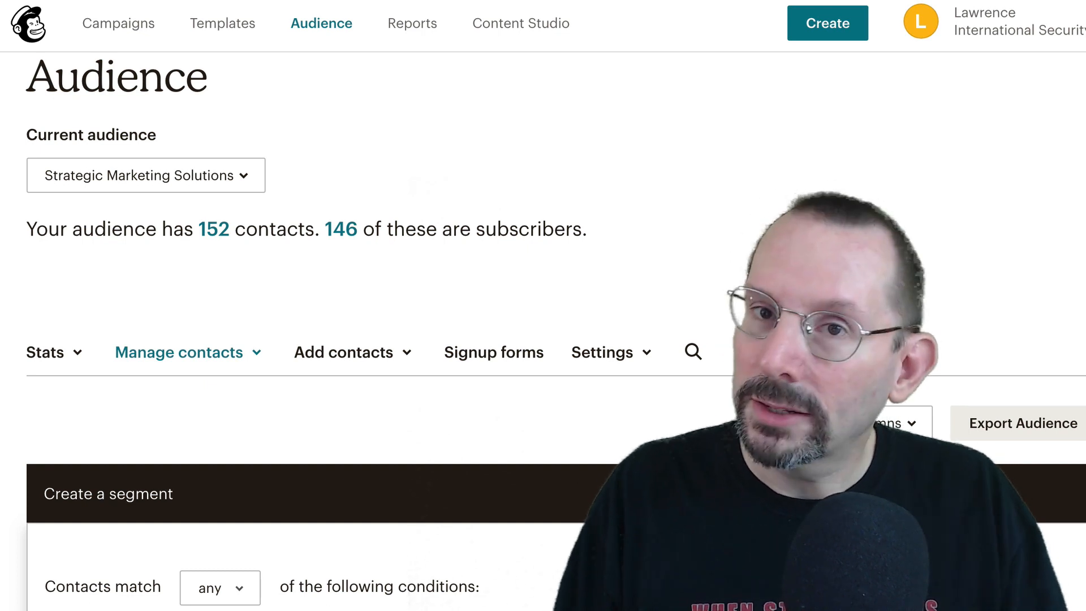
Leave the audience segment builder and go back to the Mailchimp home dashboard
click(28, 23)
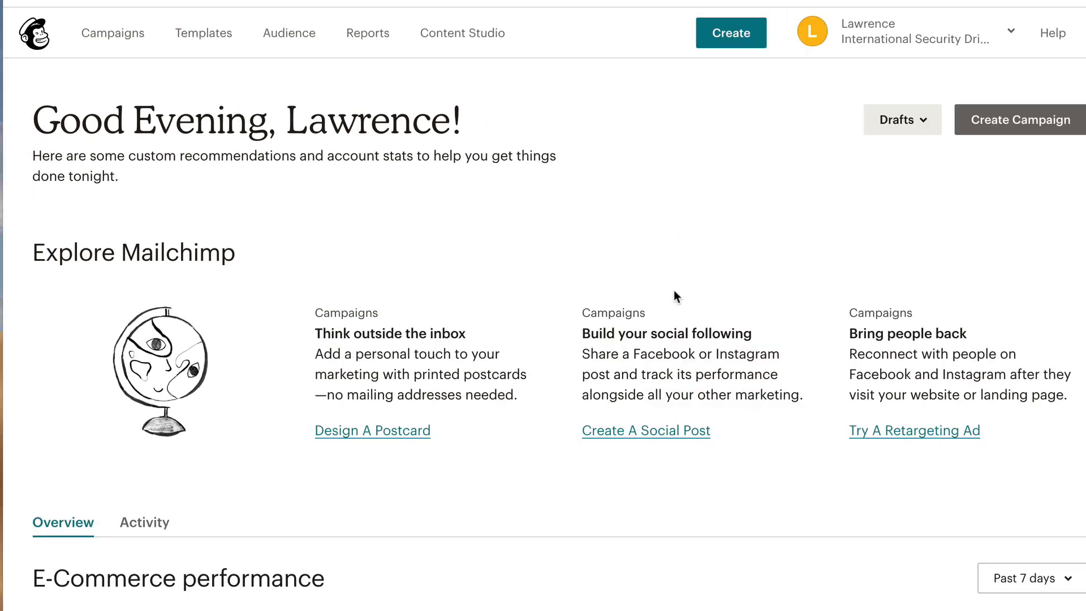
mouse_move(457, 233)
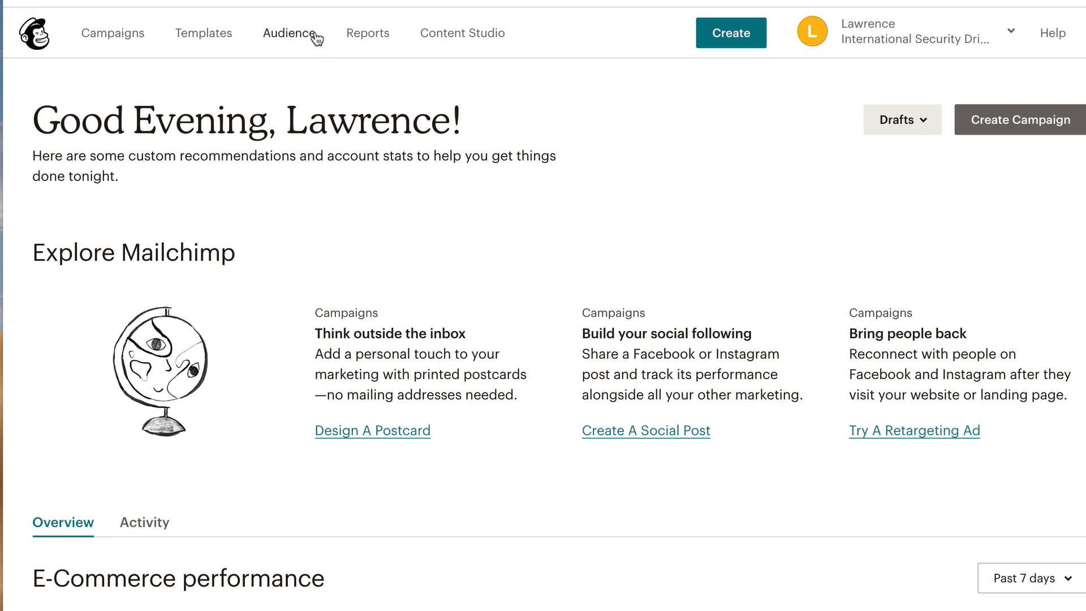
Open the Segments list of the Strategic Marketing Solutions audience via Manage contacts
click(289, 33)
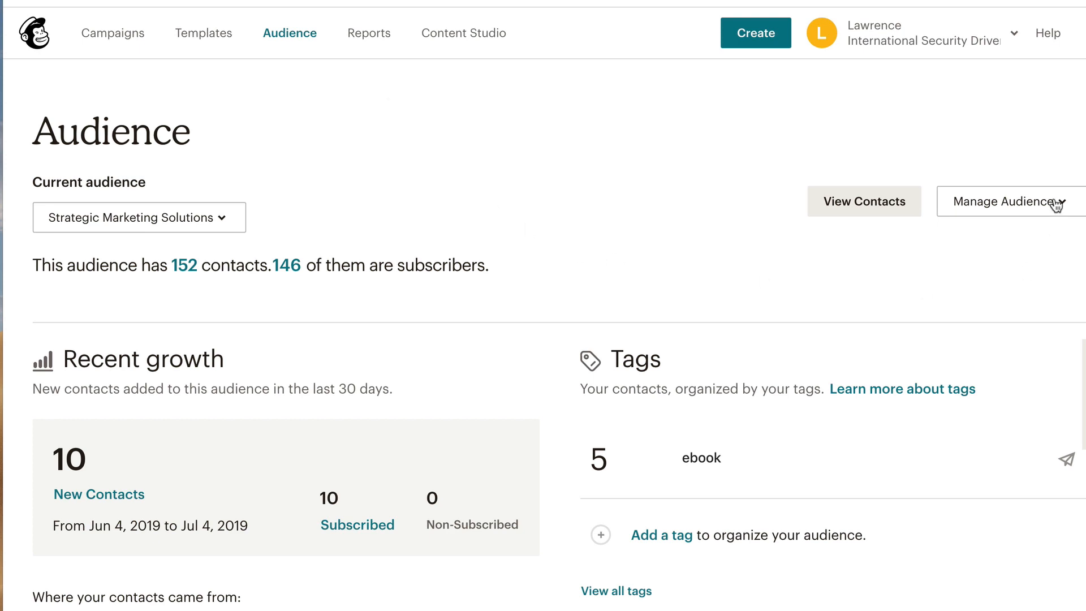
click(1005, 200)
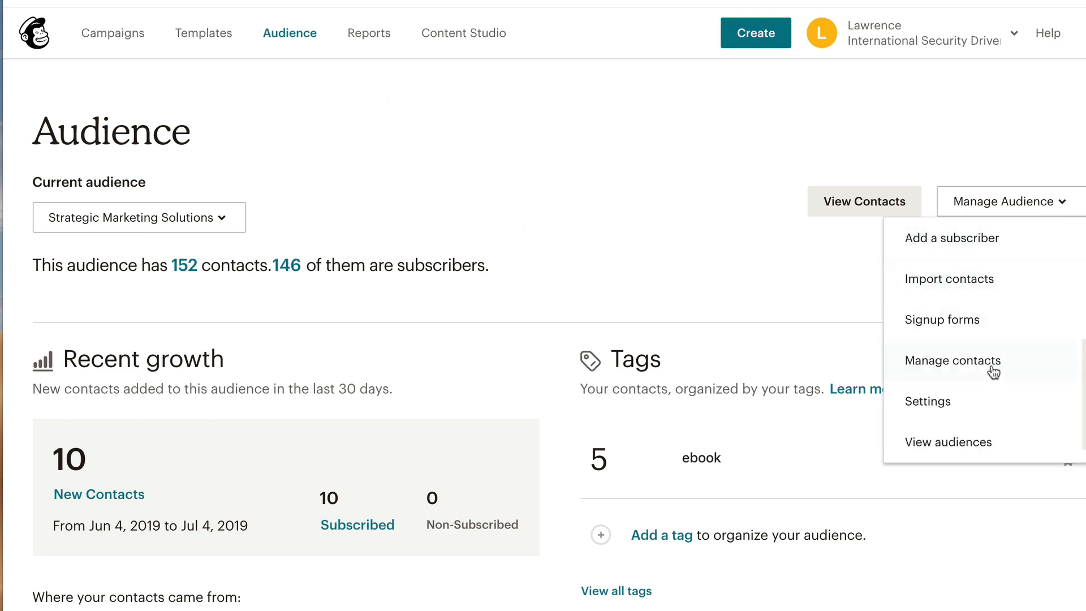
click(952, 360)
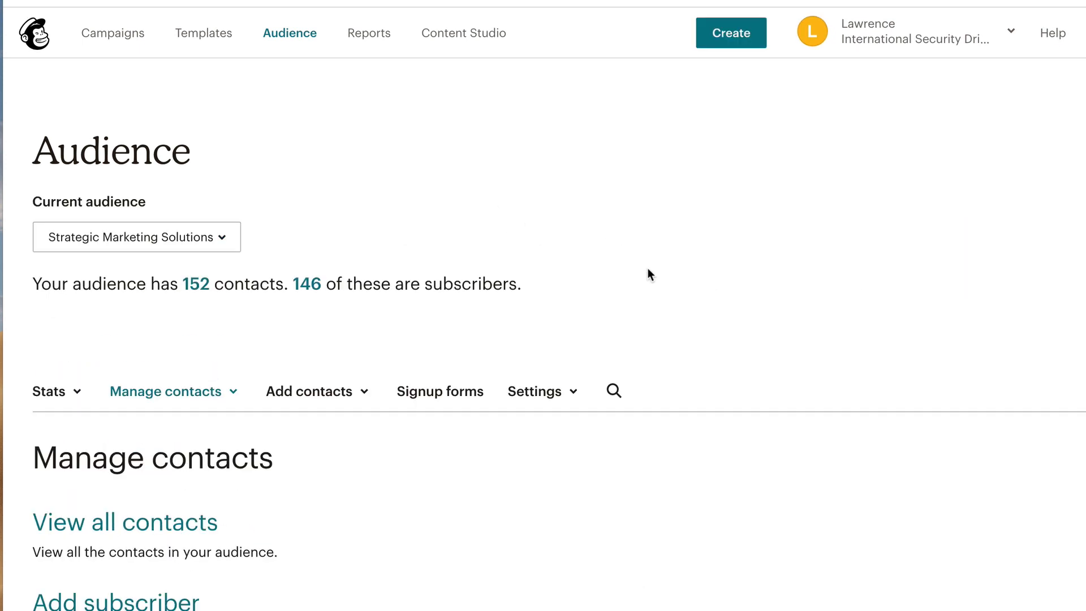
scroll(down, 3)
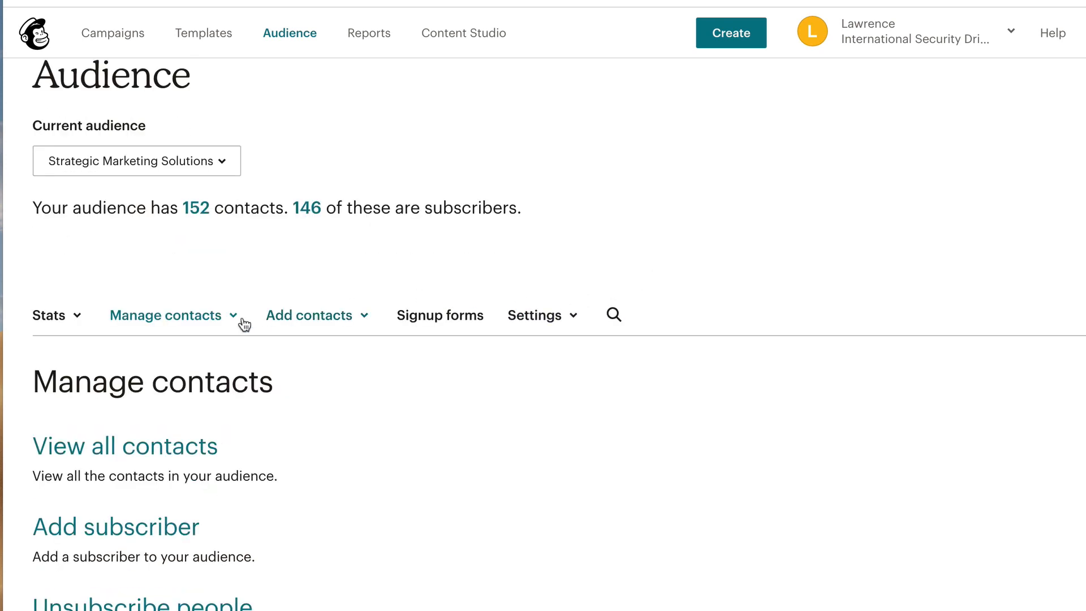
click(166, 315)
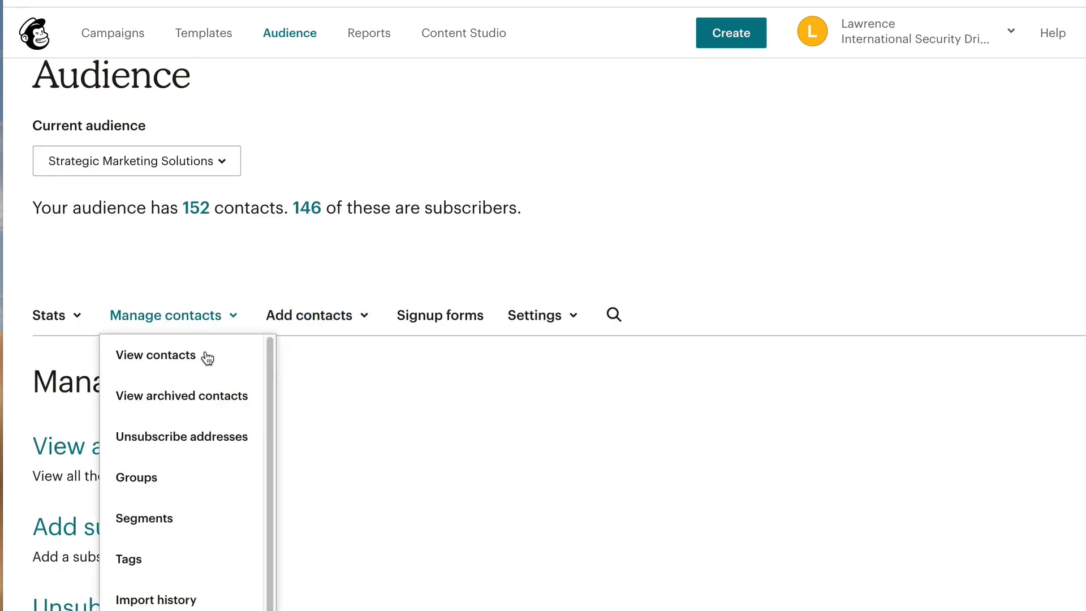
click(143, 518)
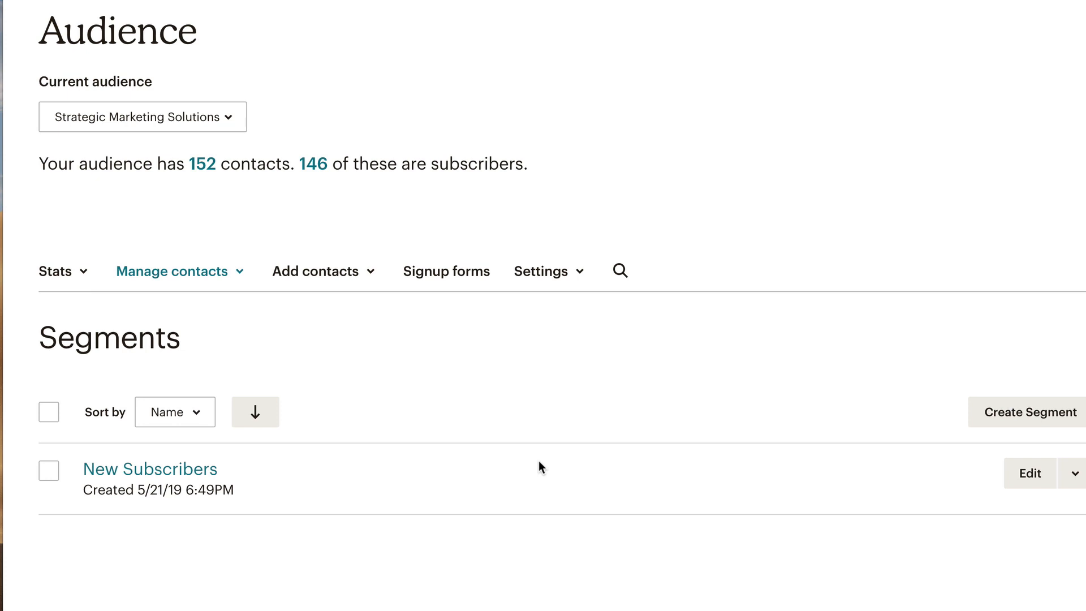
mouse_move(749, 302)
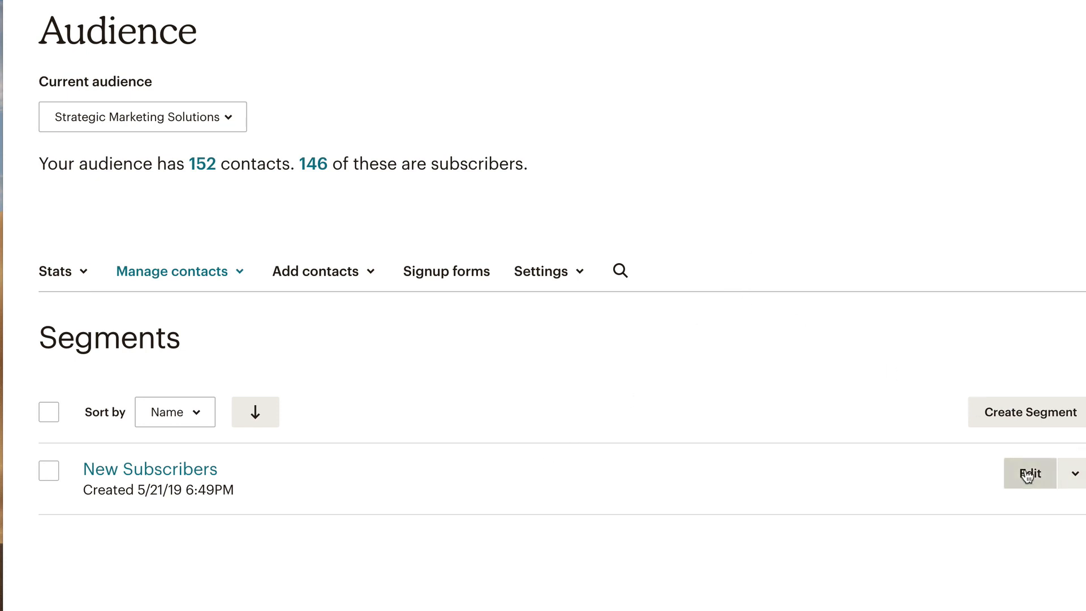
Edit the New Subscribers segment to view its Date Added after 4/30/2019 condition
click(1029, 472)
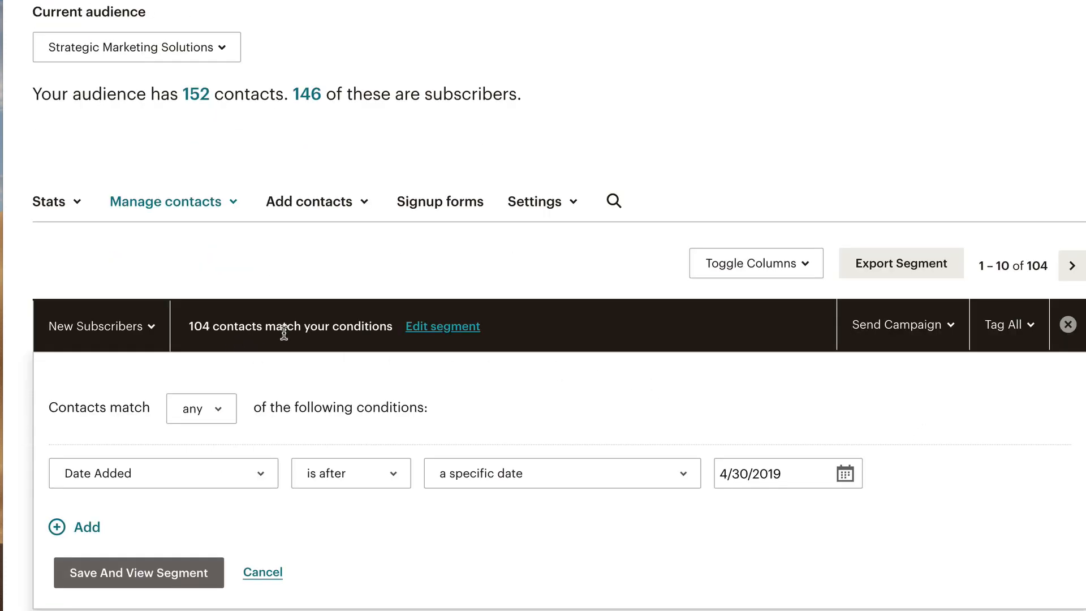
mouse_move(570, 382)
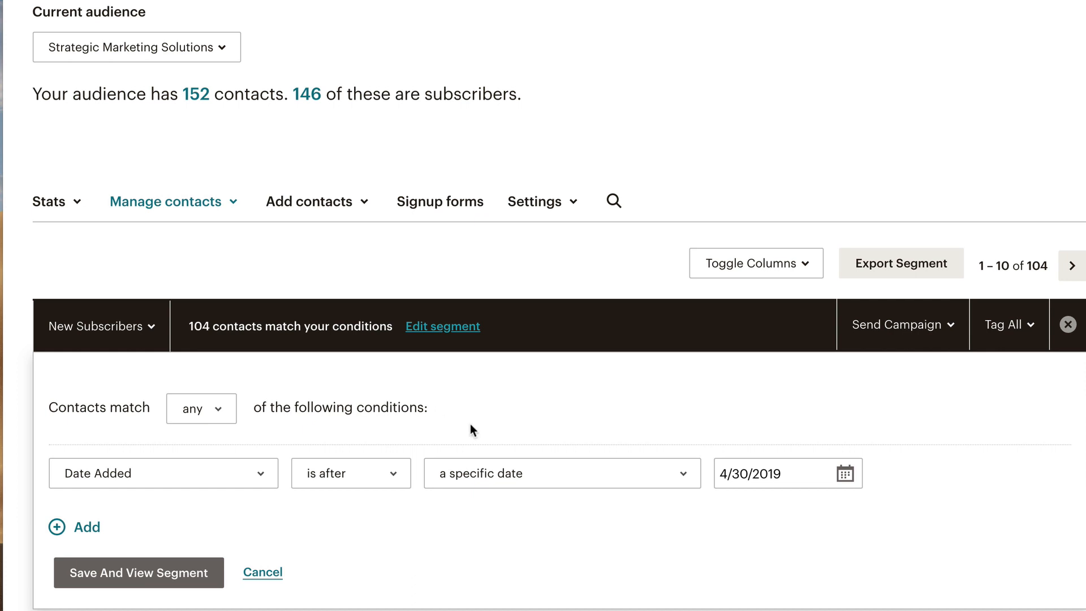
mouse_move(500, 535)
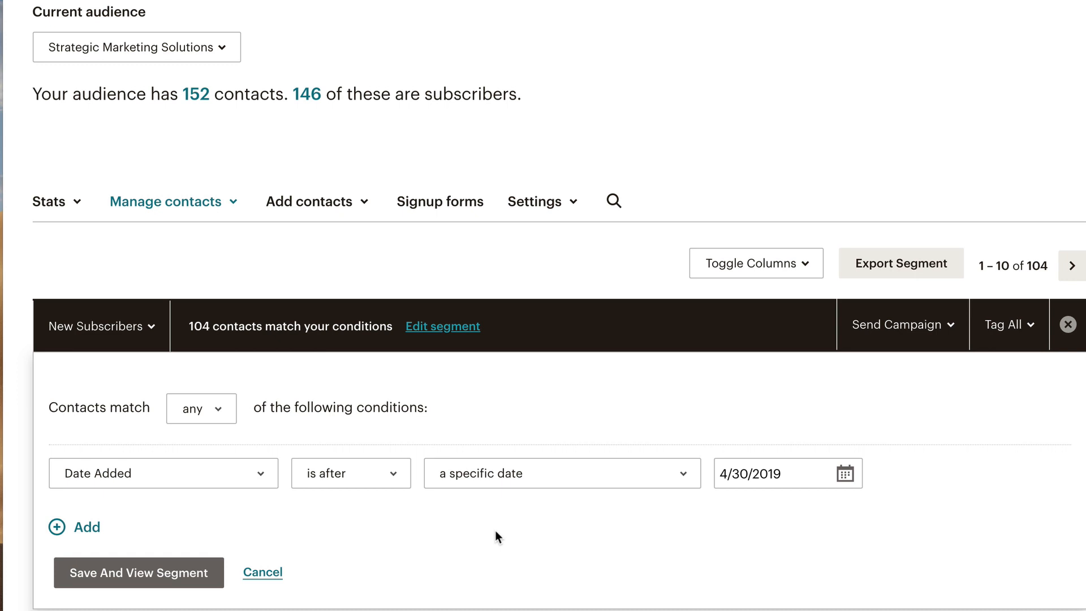
mouse_move(580, 533)
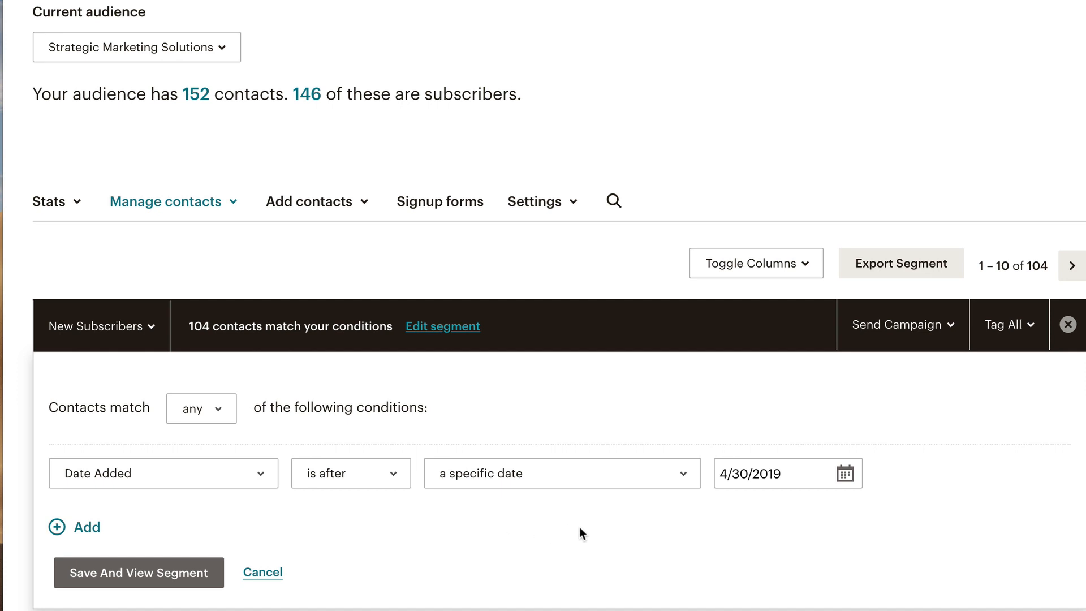
mouse_move(372, 241)
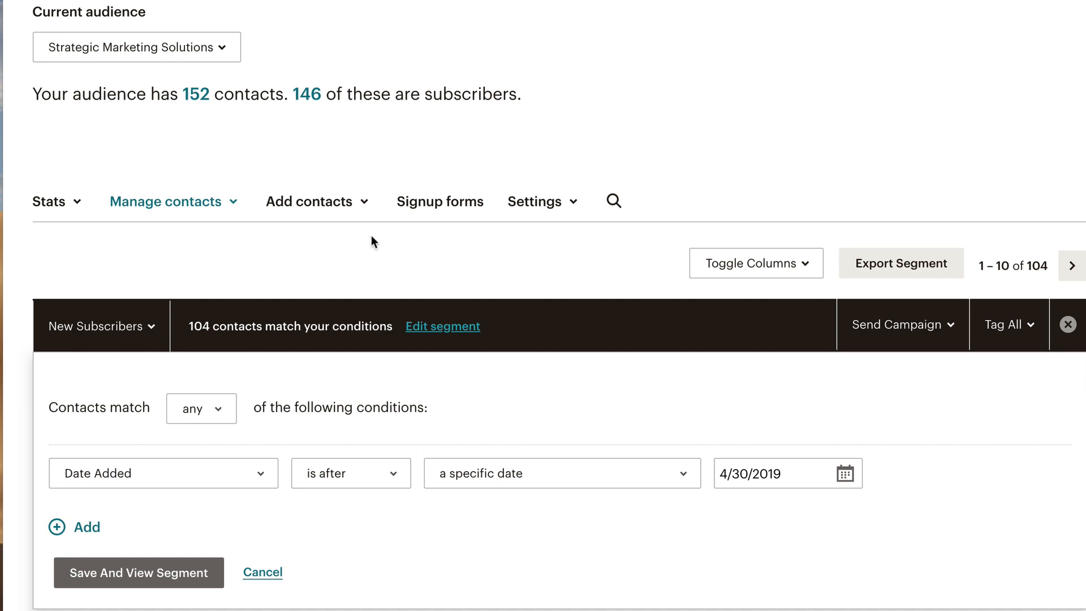
Start a new segment from all contacts, matching contacts on any condition
click(166, 200)
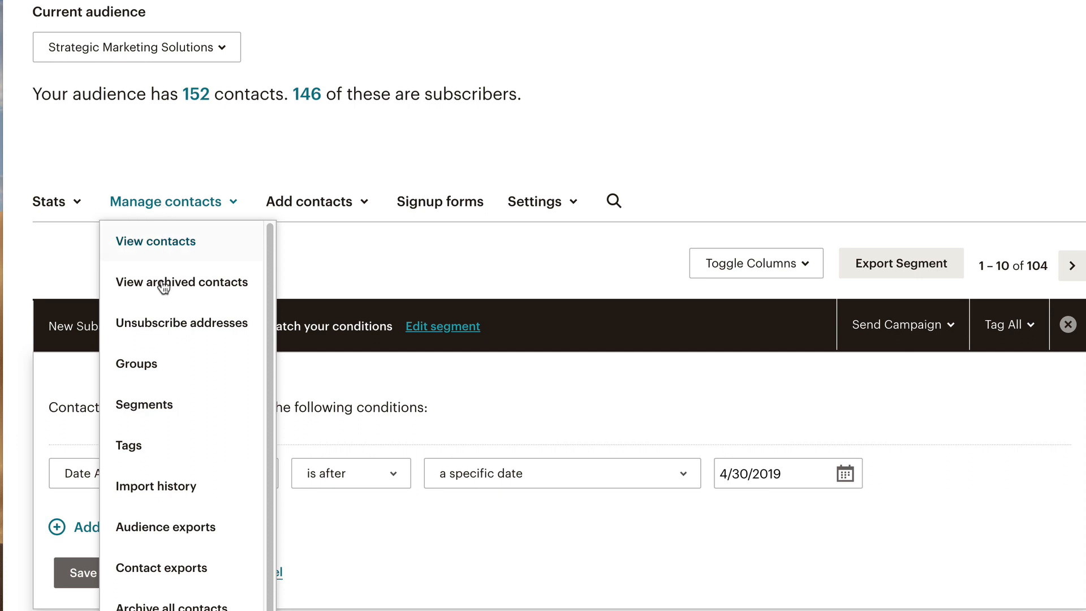
click(144, 404)
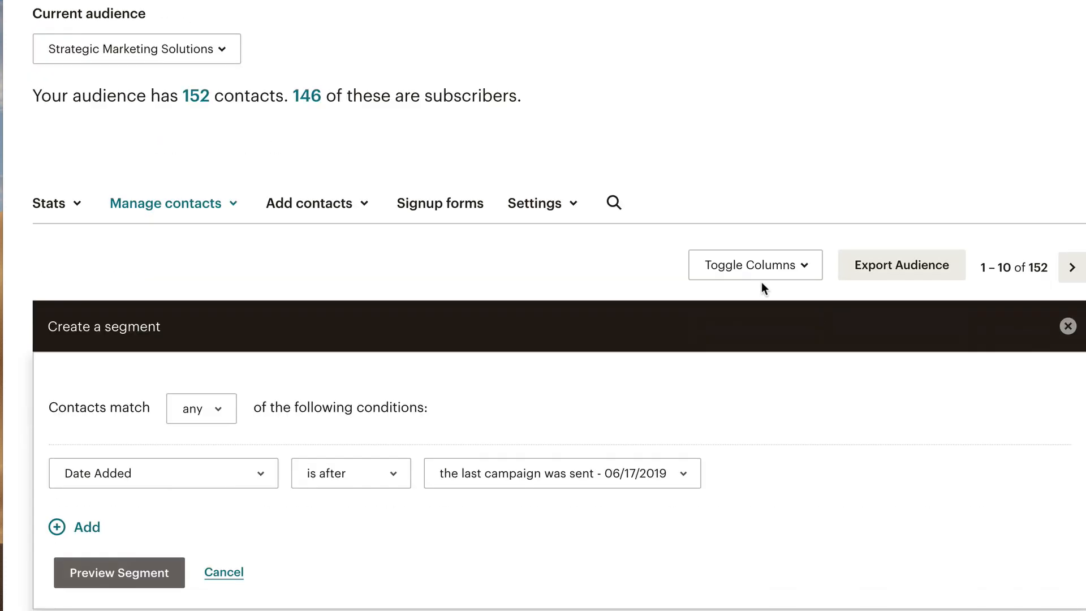
mouse_move(521, 390)
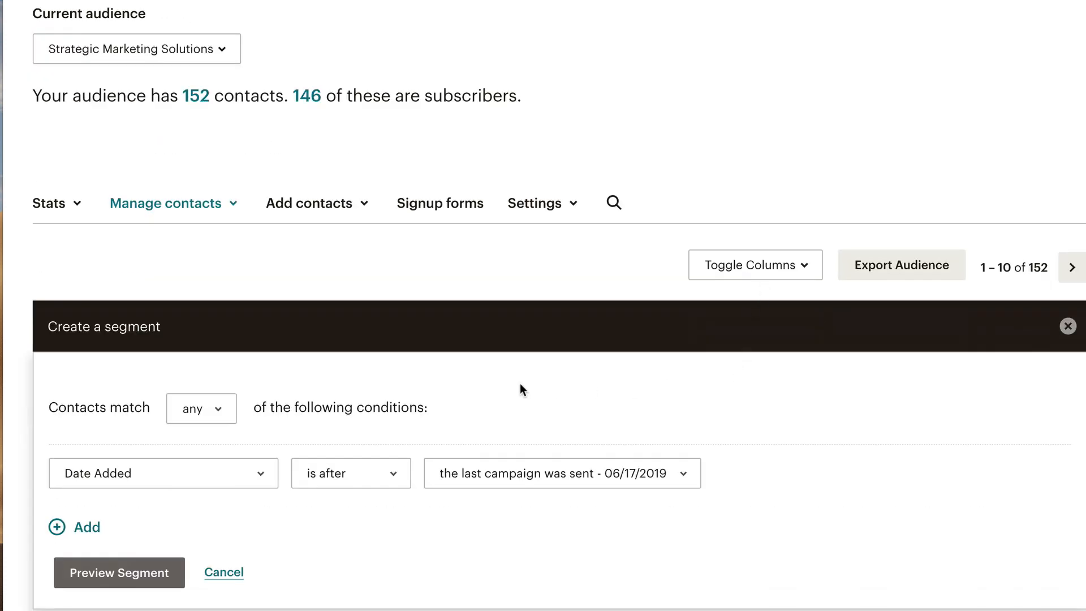
mouse_move(380, 450)
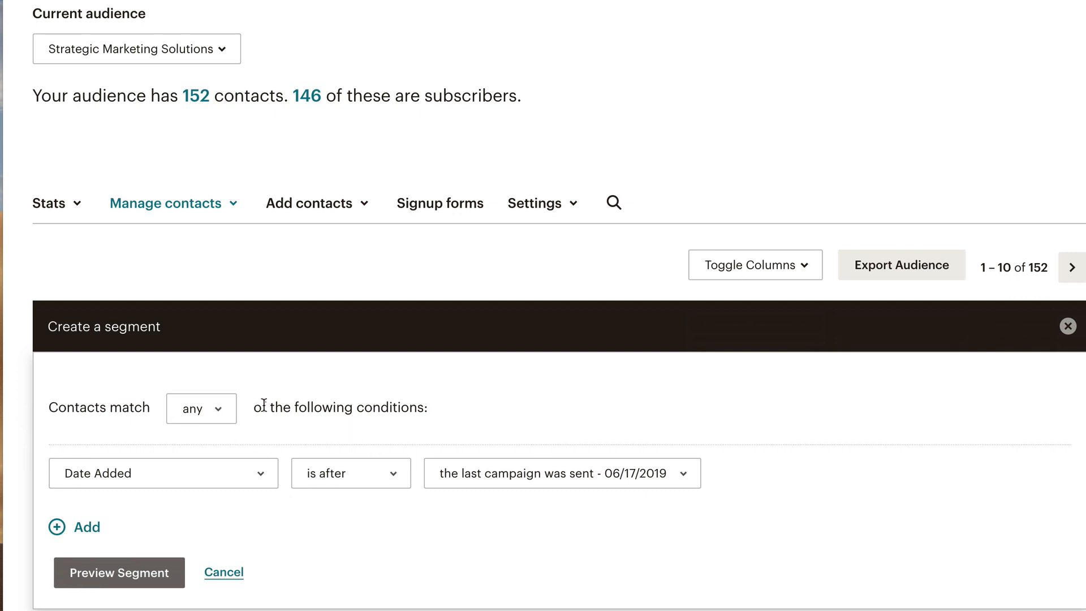
click(201, 408)
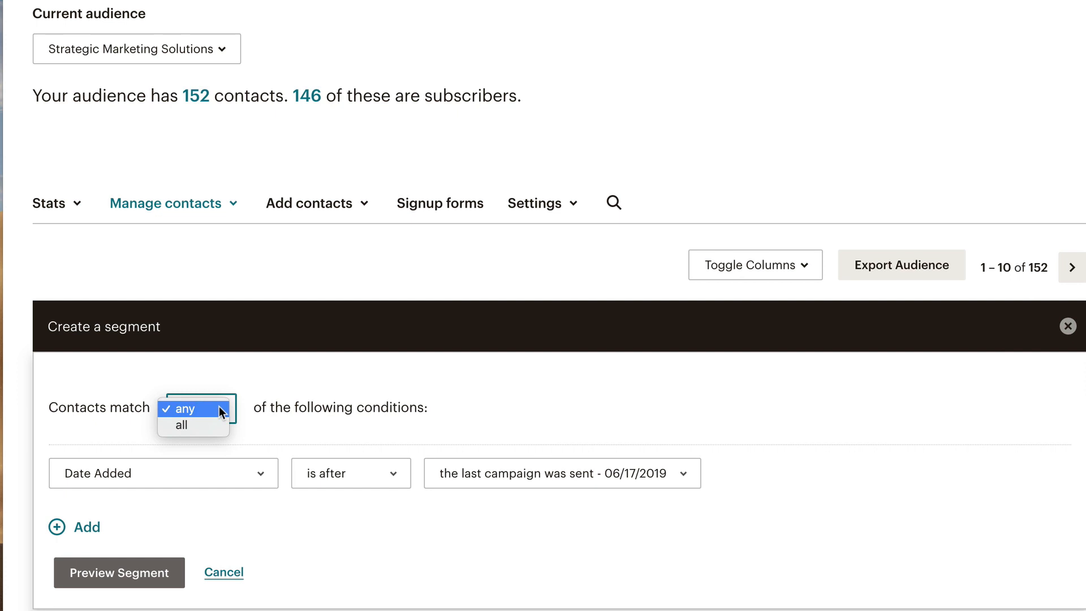
click(181, 407)
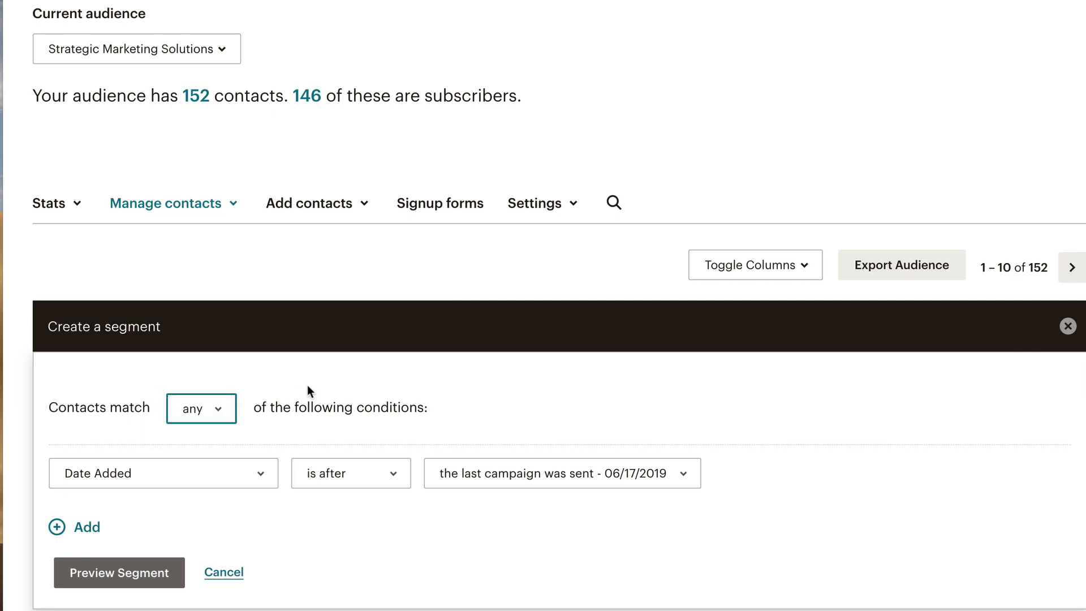
mouse_move(320, 531)
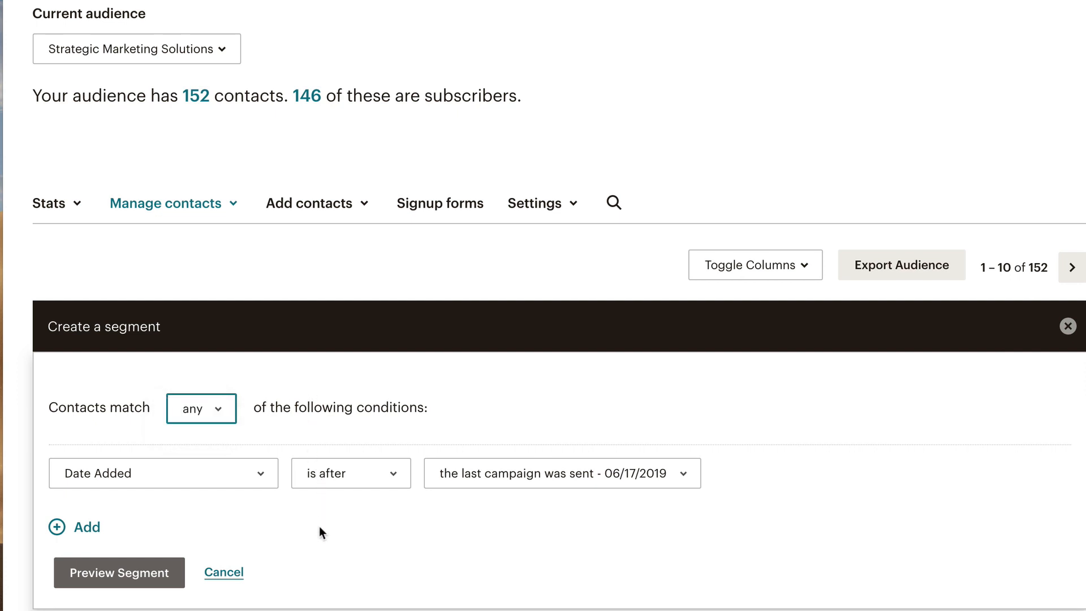
mouse_move(262, 476)
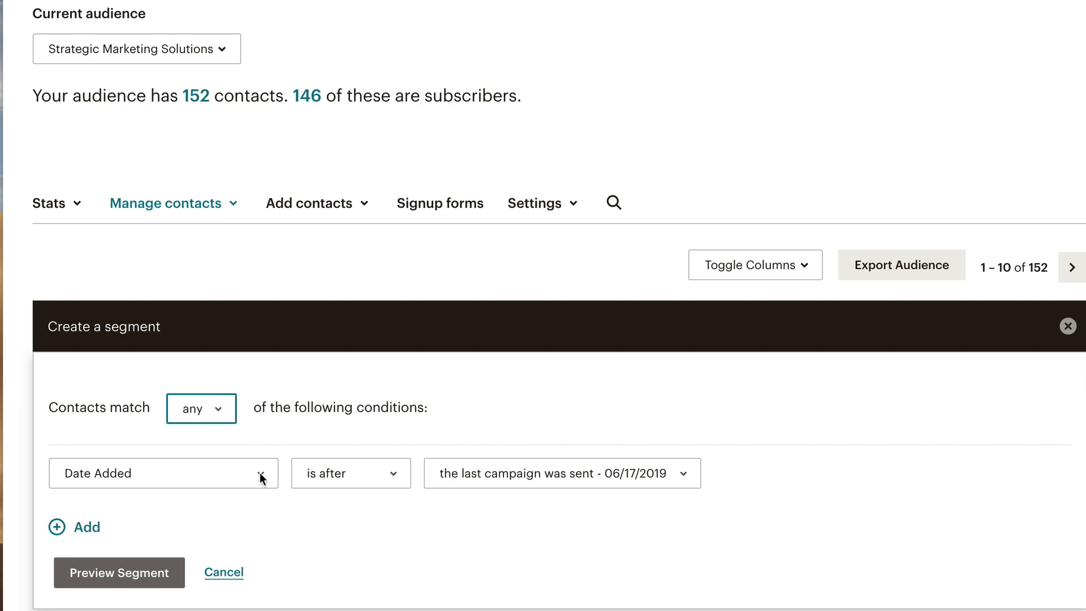
Browse the condition field options, including subscriber data, the Cars group and merge fields
click(163, 473)
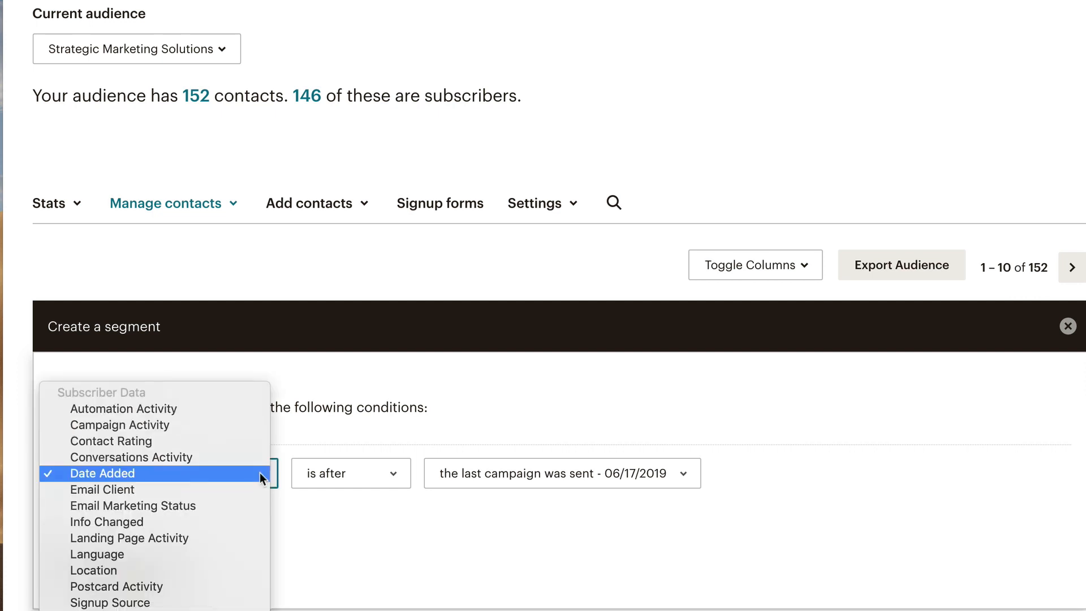
mouse_move(254, 473)
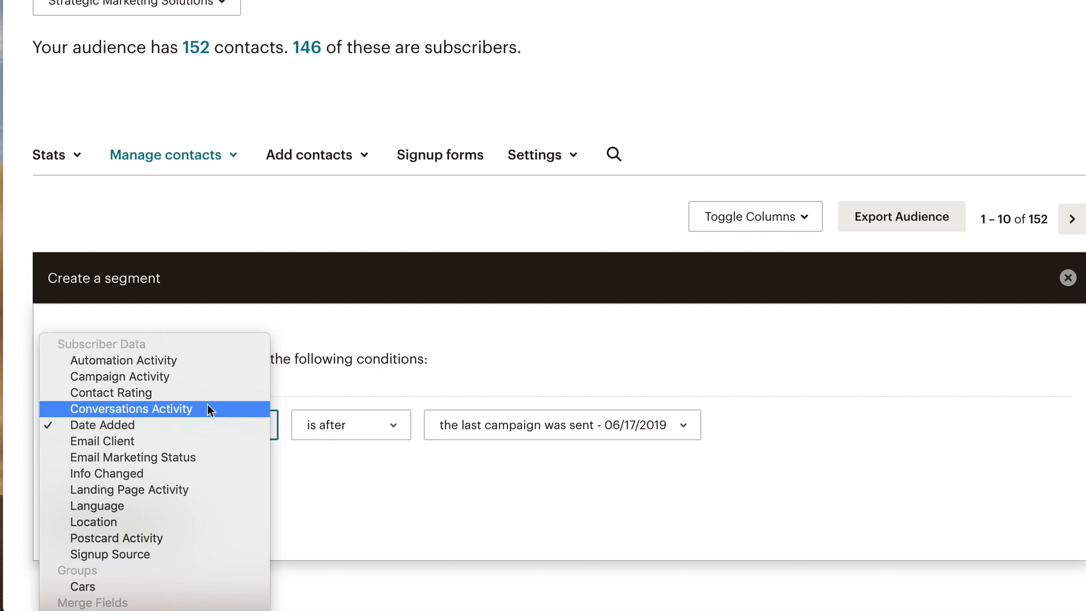
mouse_move(111, 392)
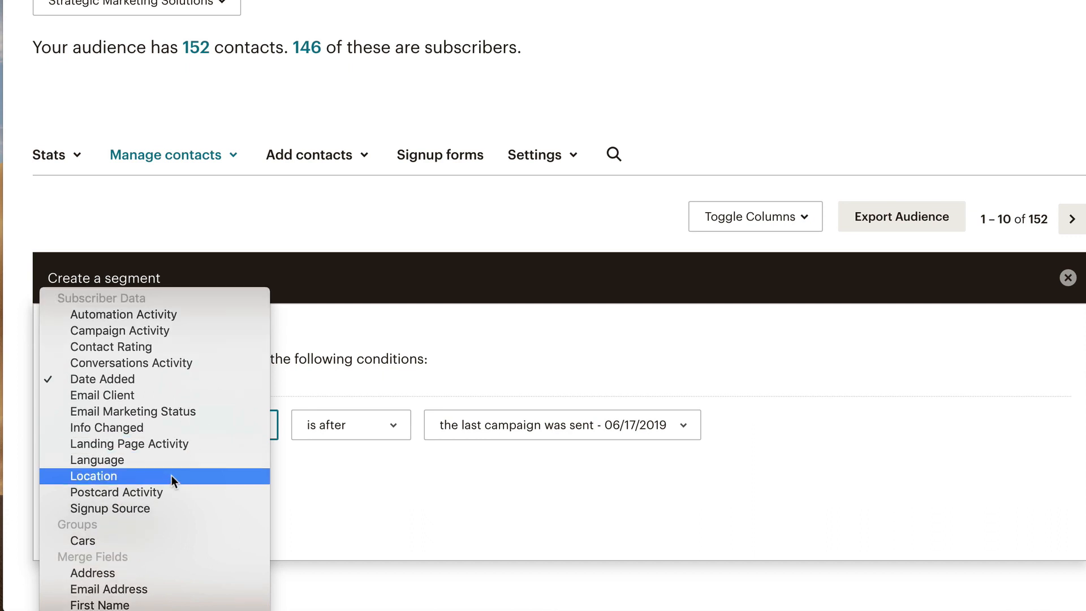
mouse_move(173, 481)
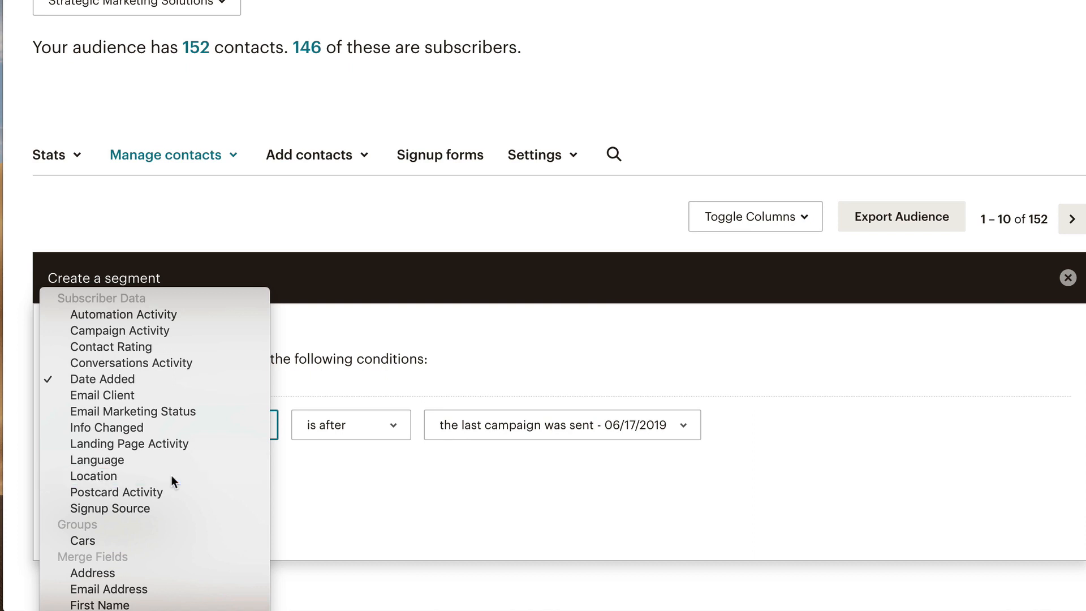
Change the condition field to Location, leaving the operator at 'is within' 25 miles
click(94, 475)
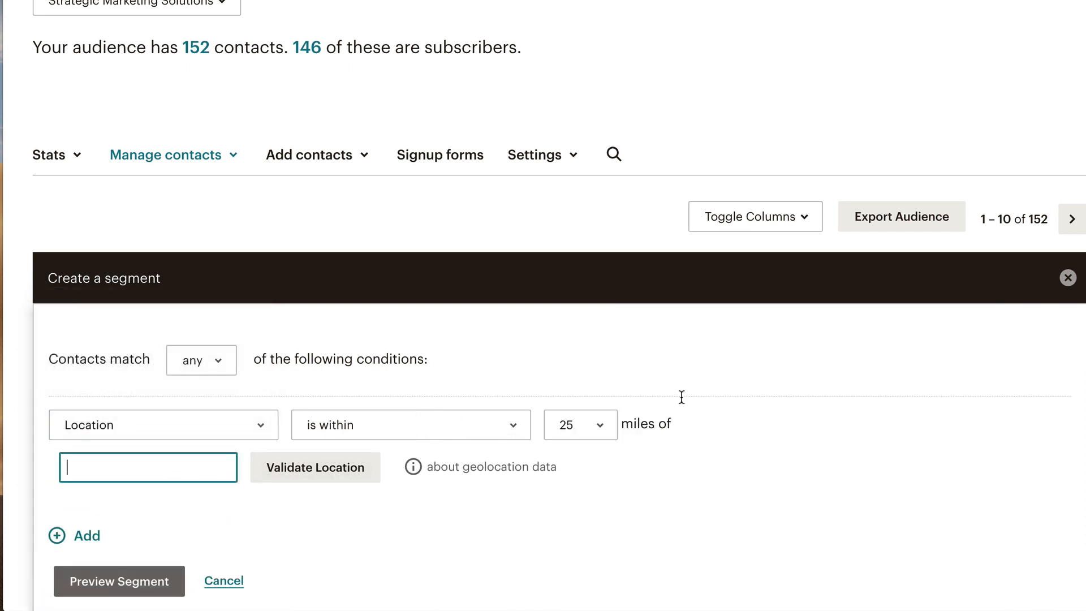
mouse_move(592, 430)
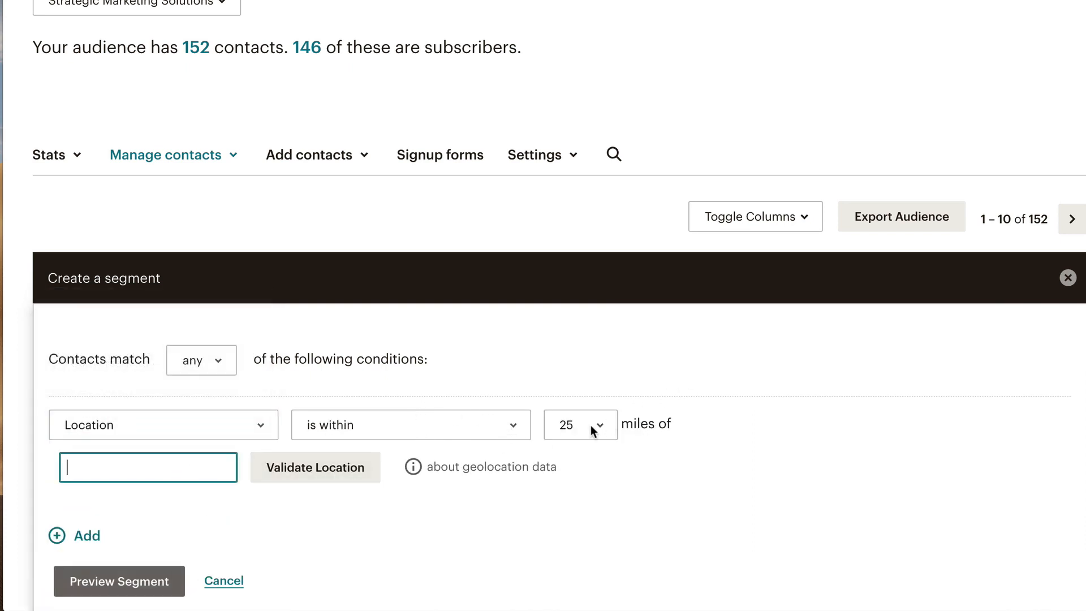
click(409, 424)
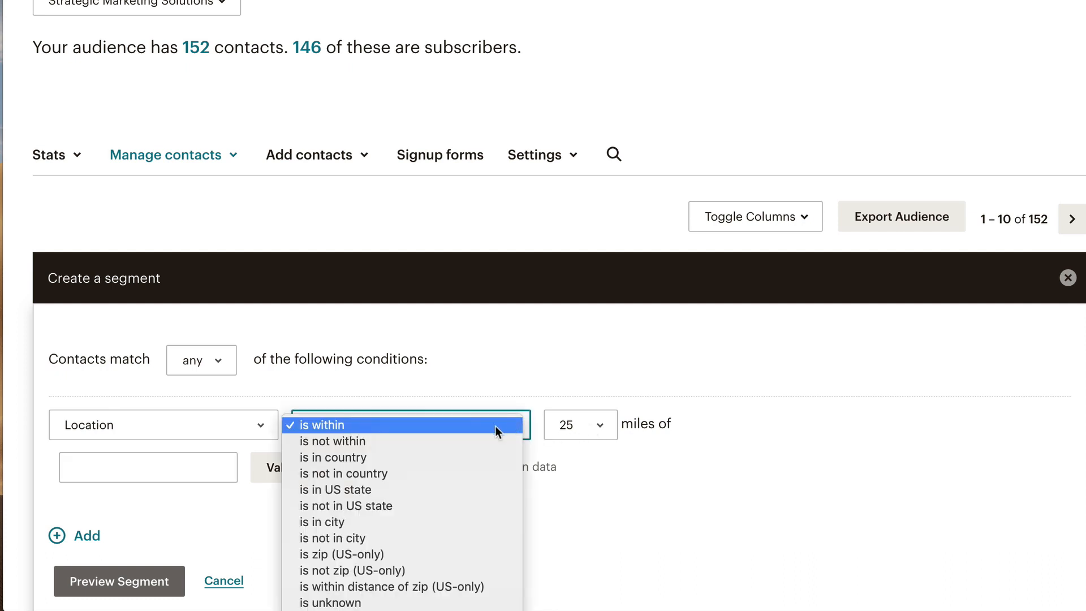
mouse_move(435, 489)
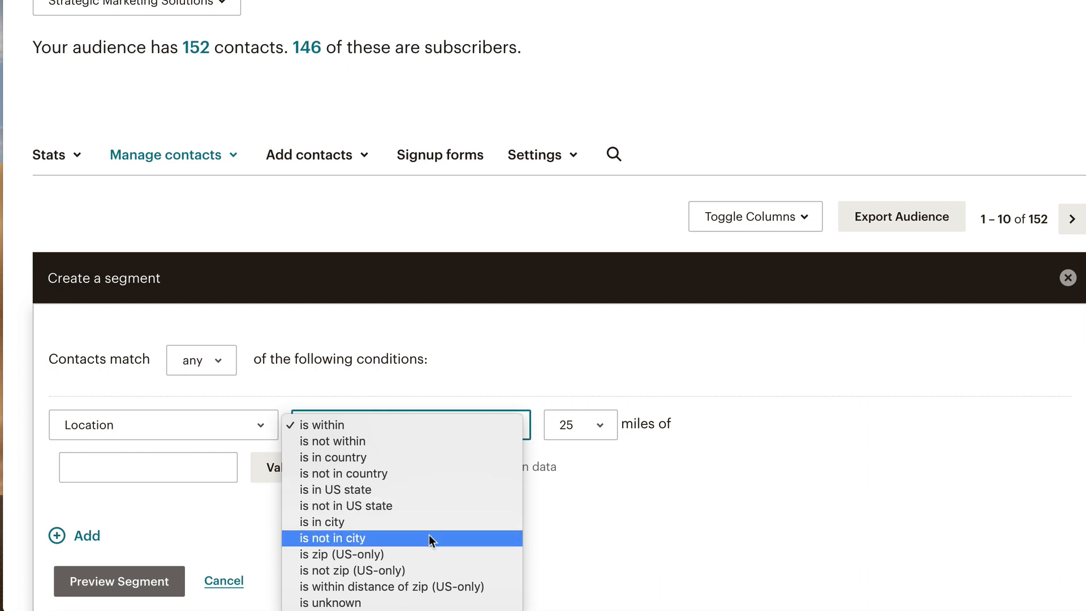
mouse_move(561, 548)
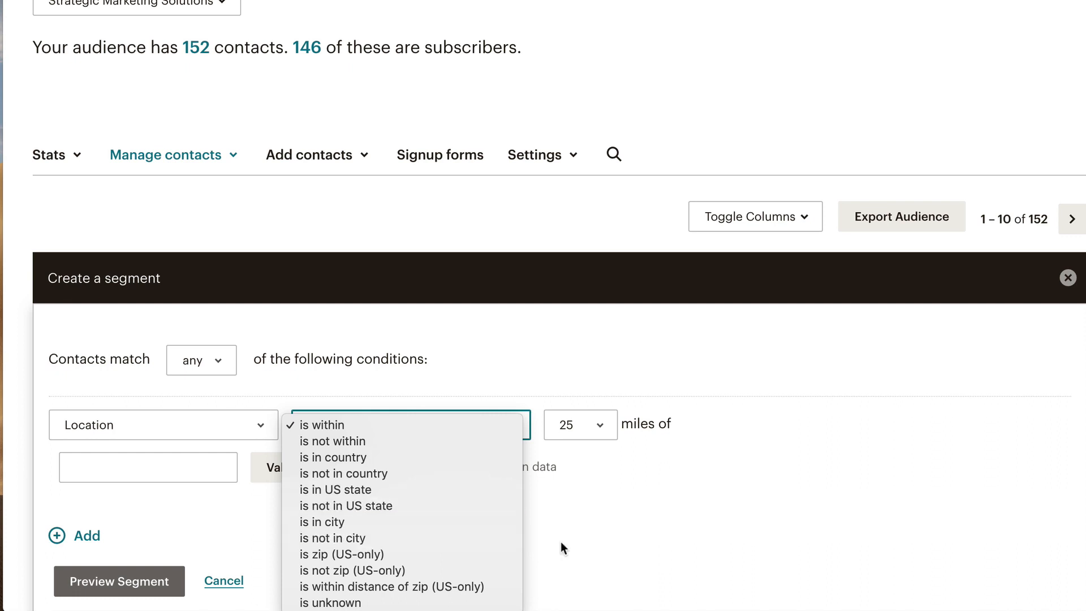
click(322, 424)
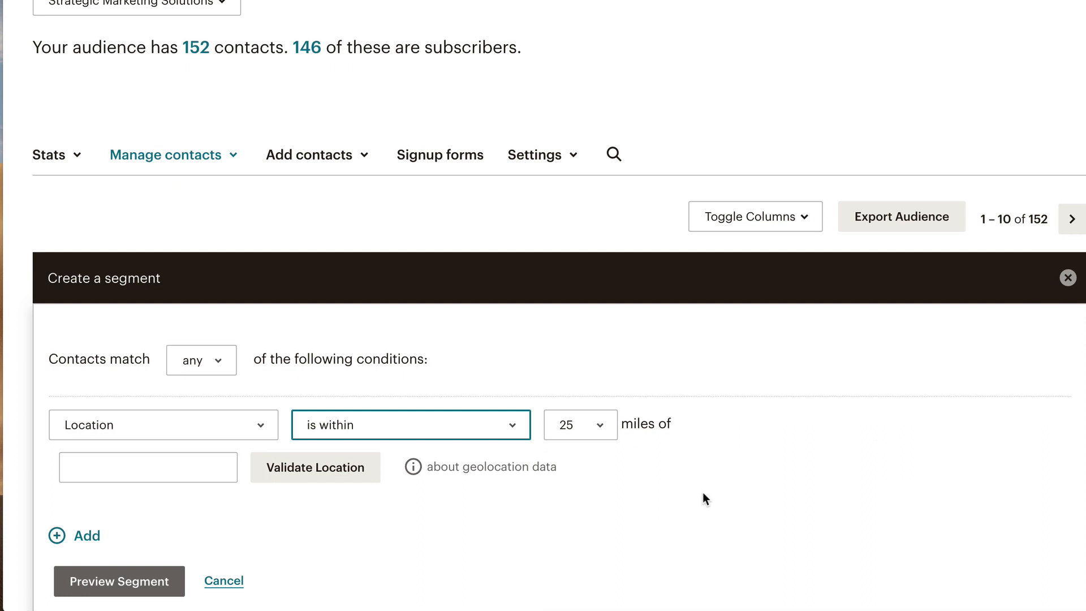
mouse_move(705, 499)
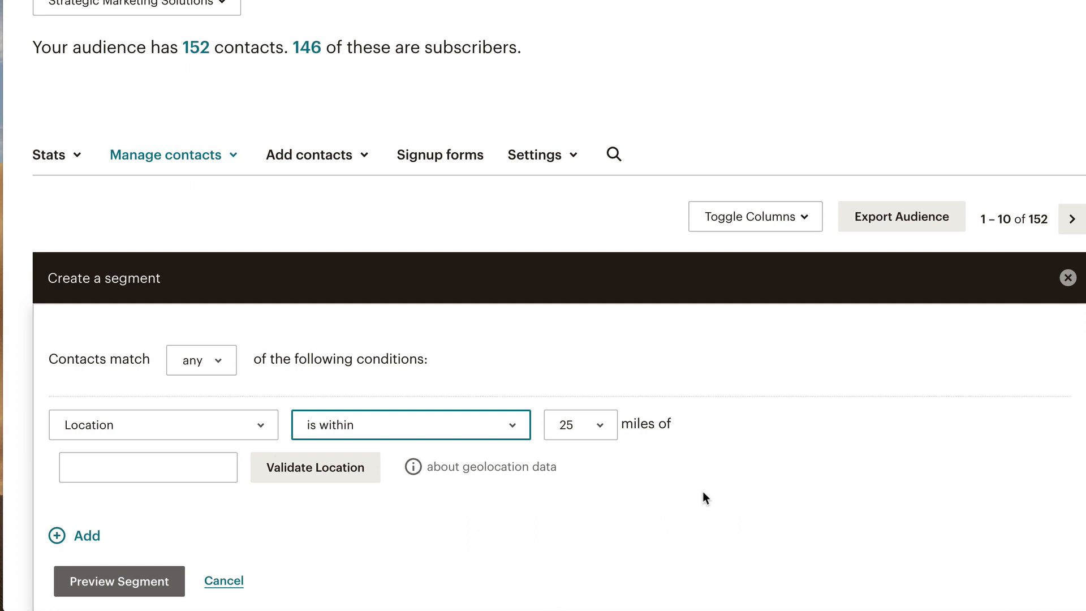
Base the condition on the Cars group and choose Porsche as the value
click(163, 424)
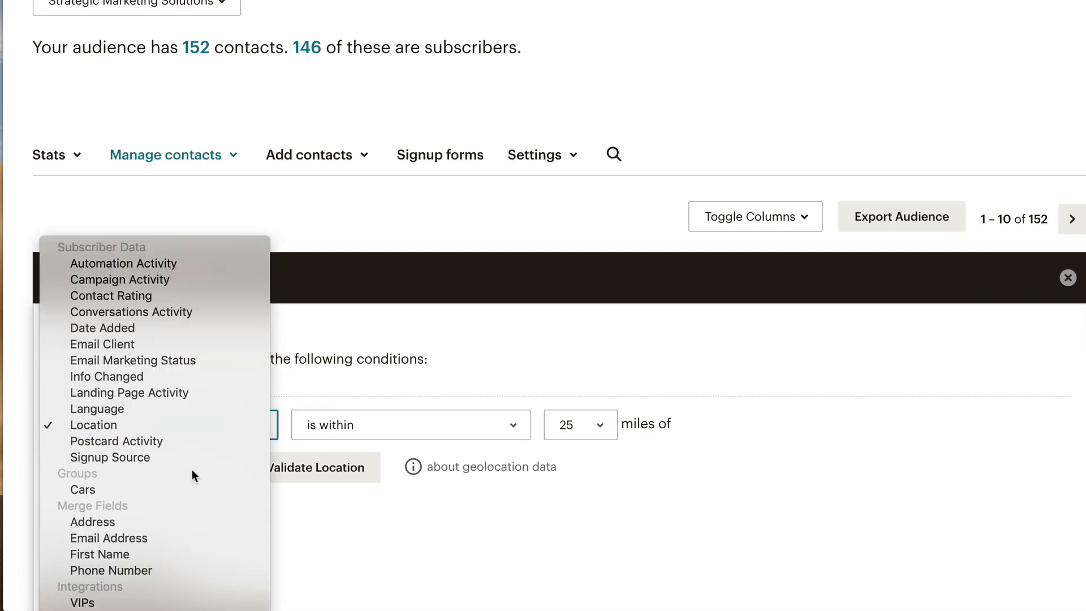
mouse_move(82, 490)
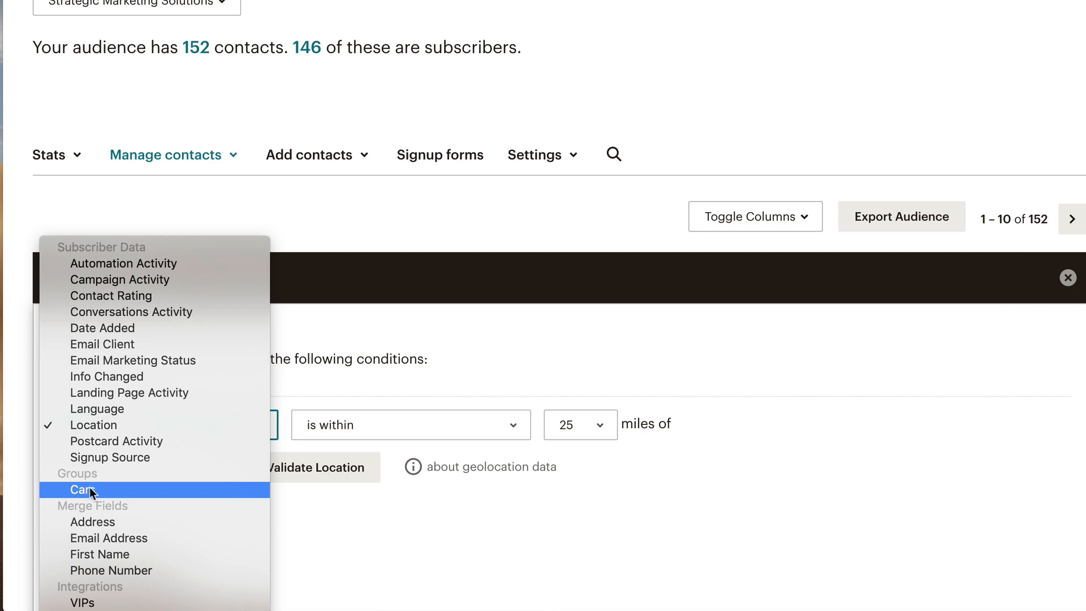
click(79, 489)
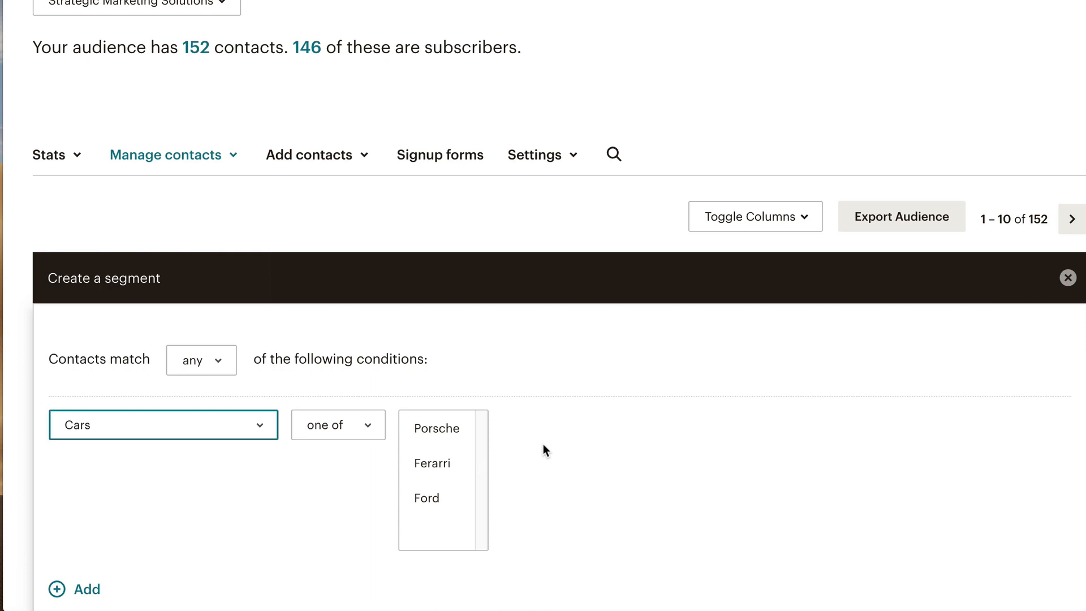
mouse_move(500, 420)
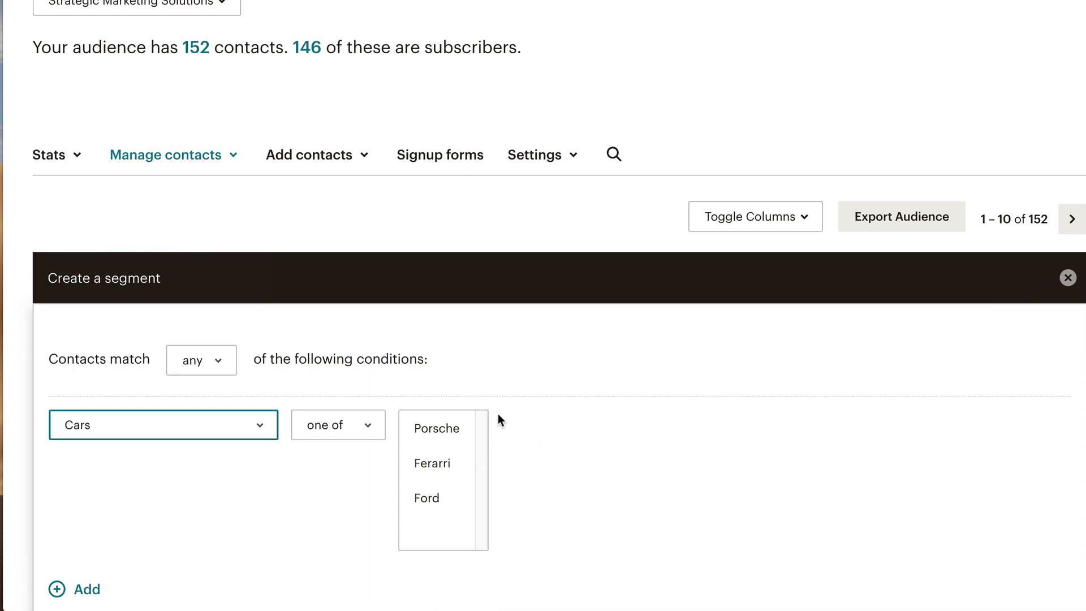
mouse_move(500, 419)
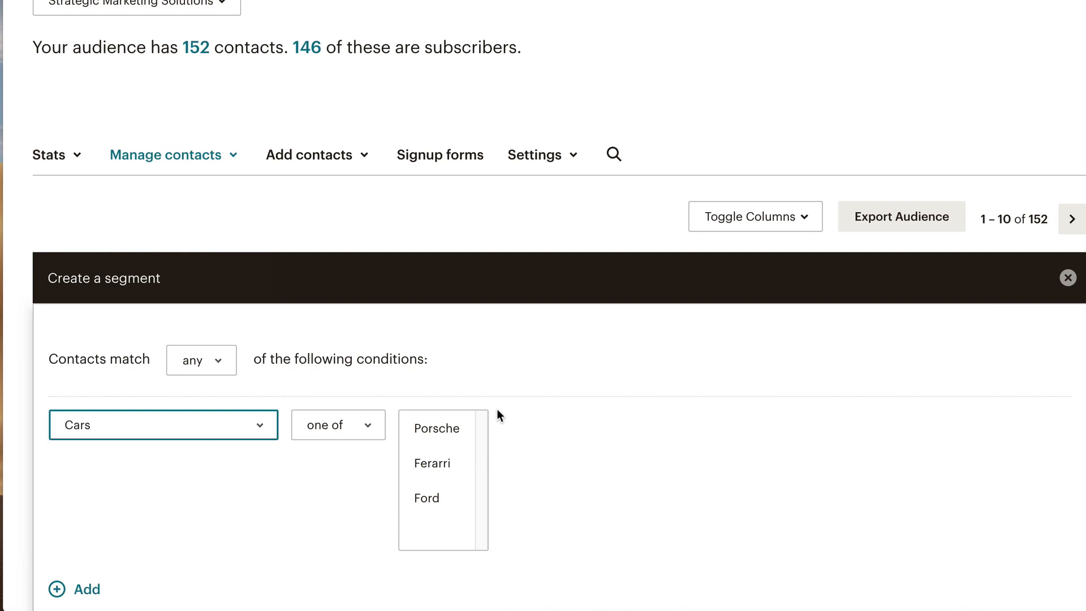
mouse_move(447, 423)
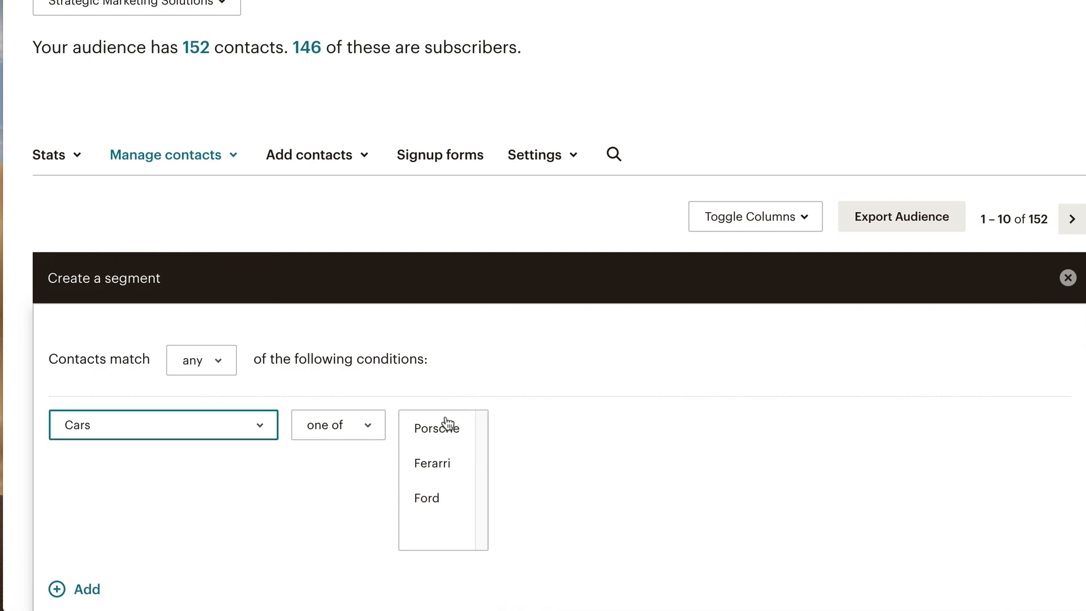
click(436, 427)
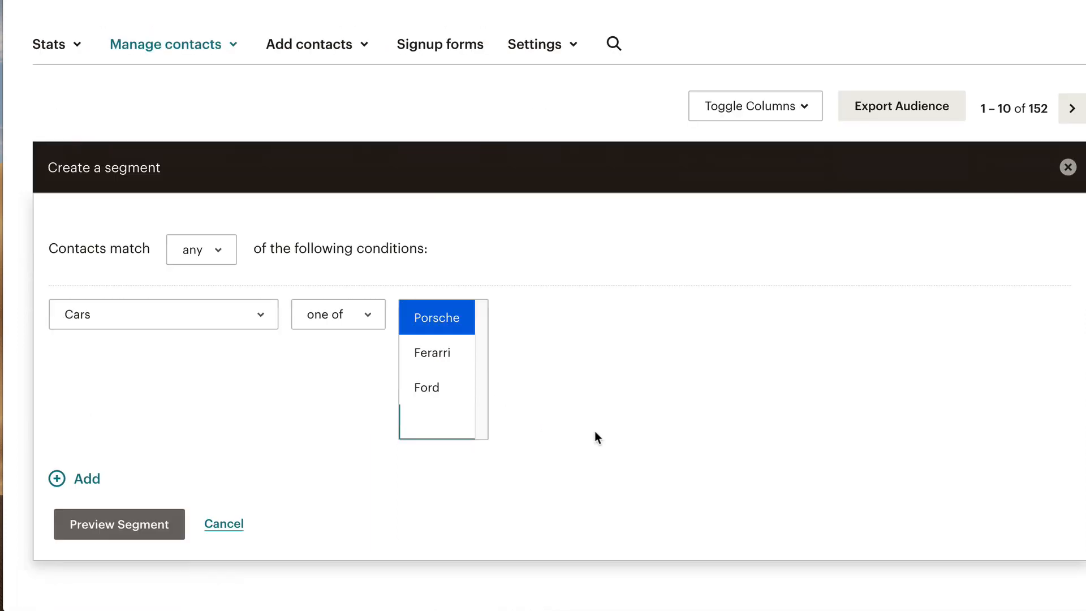
Preview the Cars-is-Porsche segment, which matches 0 contacts
click(118, 524)
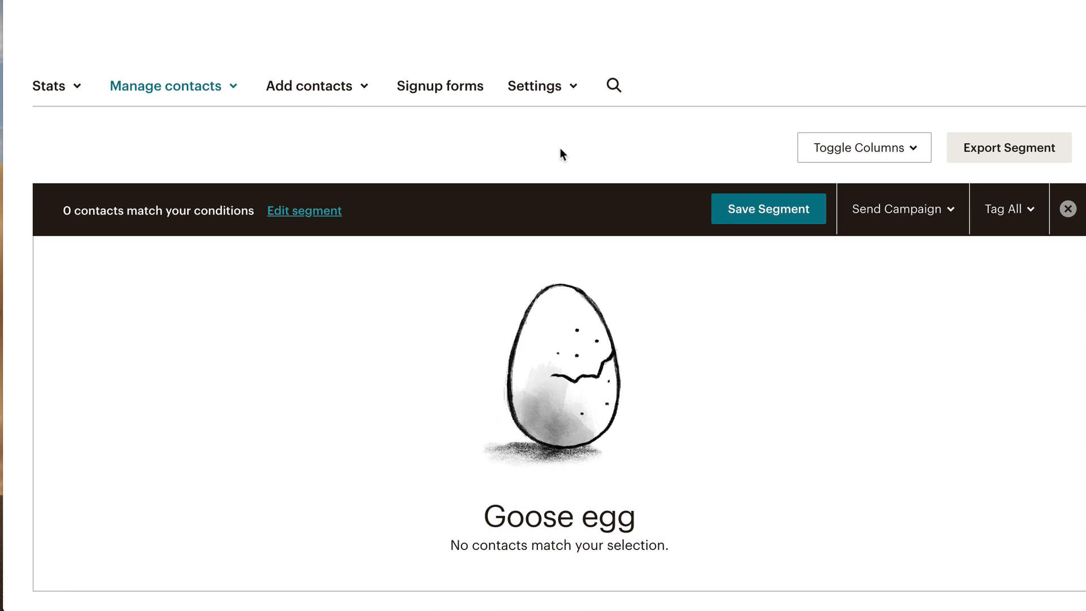
Save the Porsche condition as a segment named 'Porsche Subs'
click(767, 208)
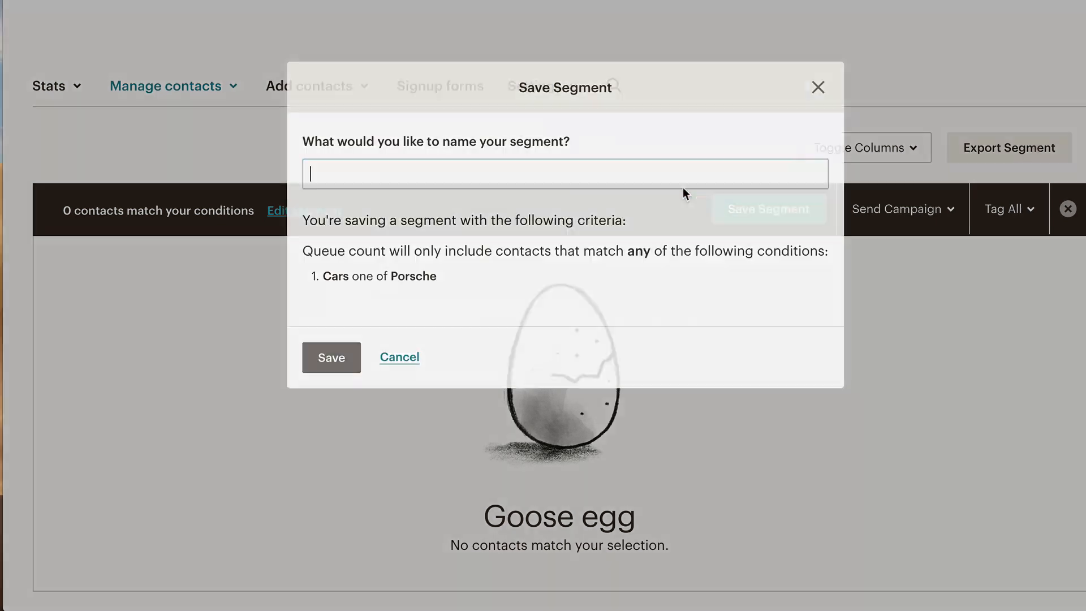
click(564, 173)
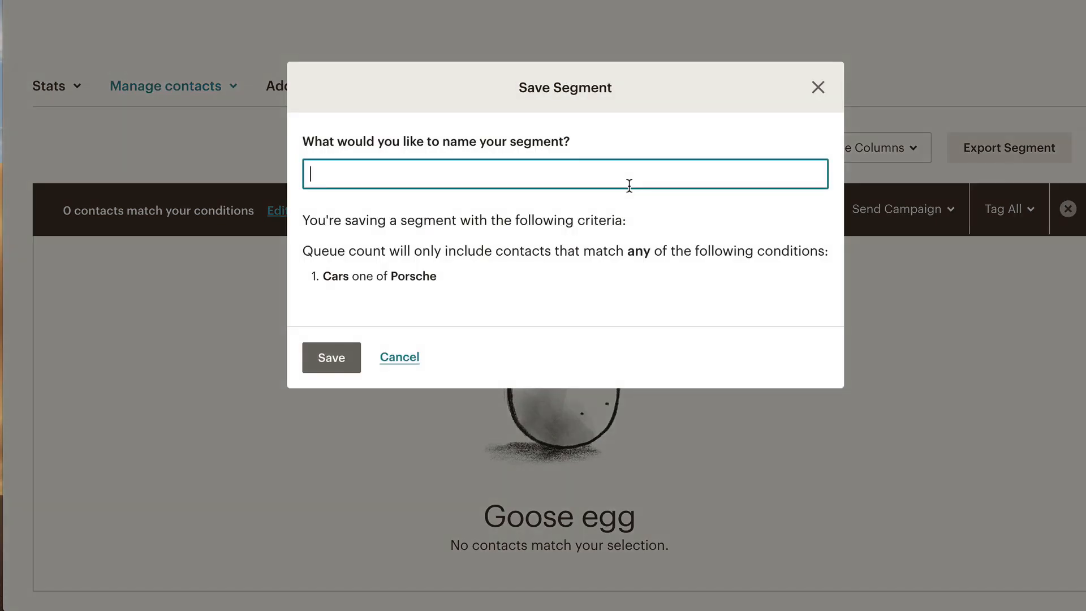
text(Ford)
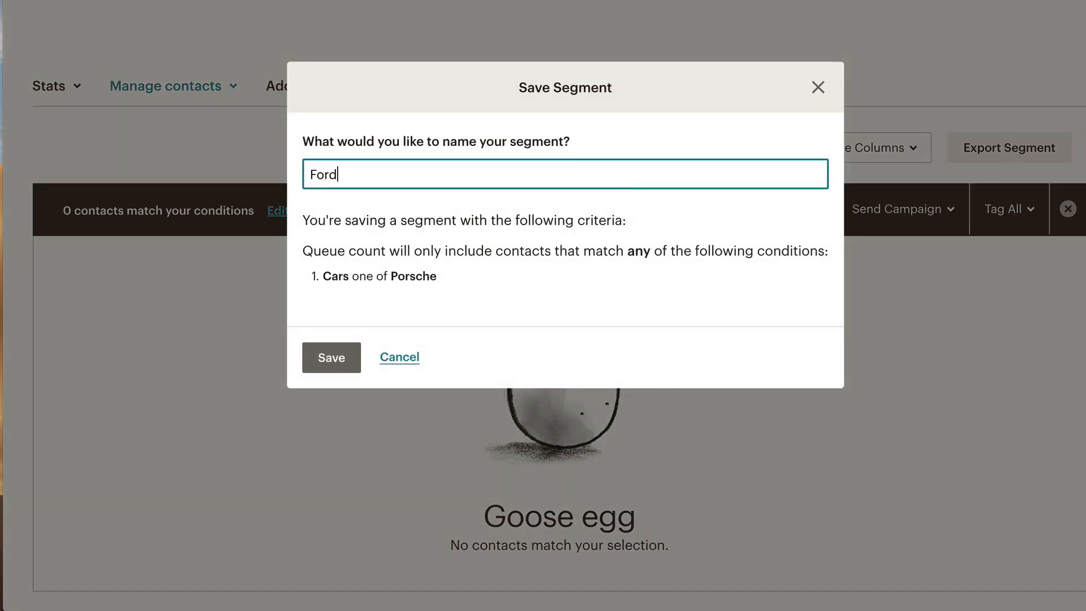
text(sub)
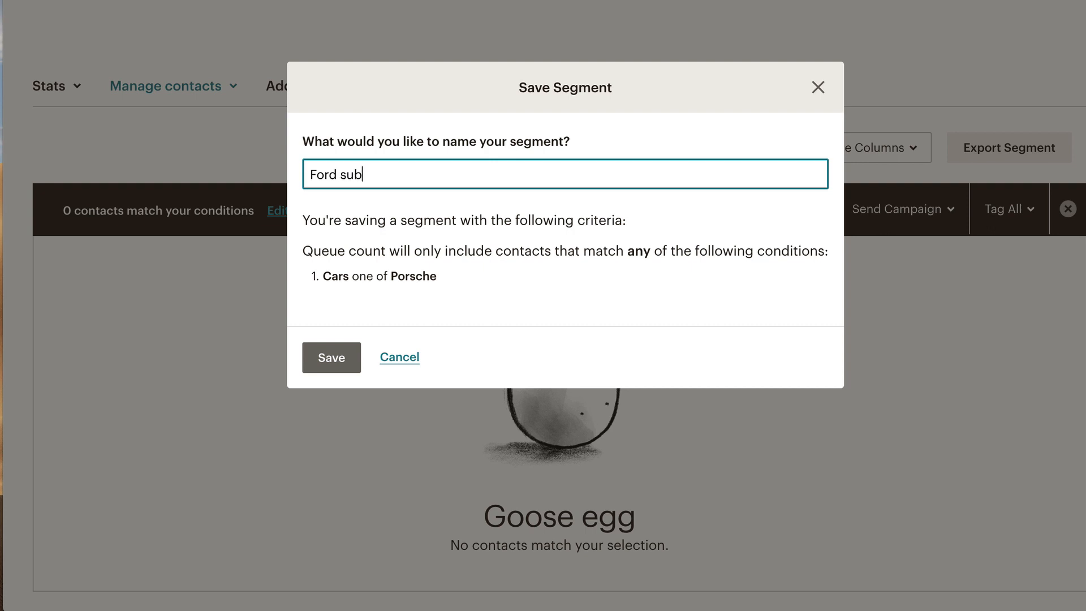
text(s)
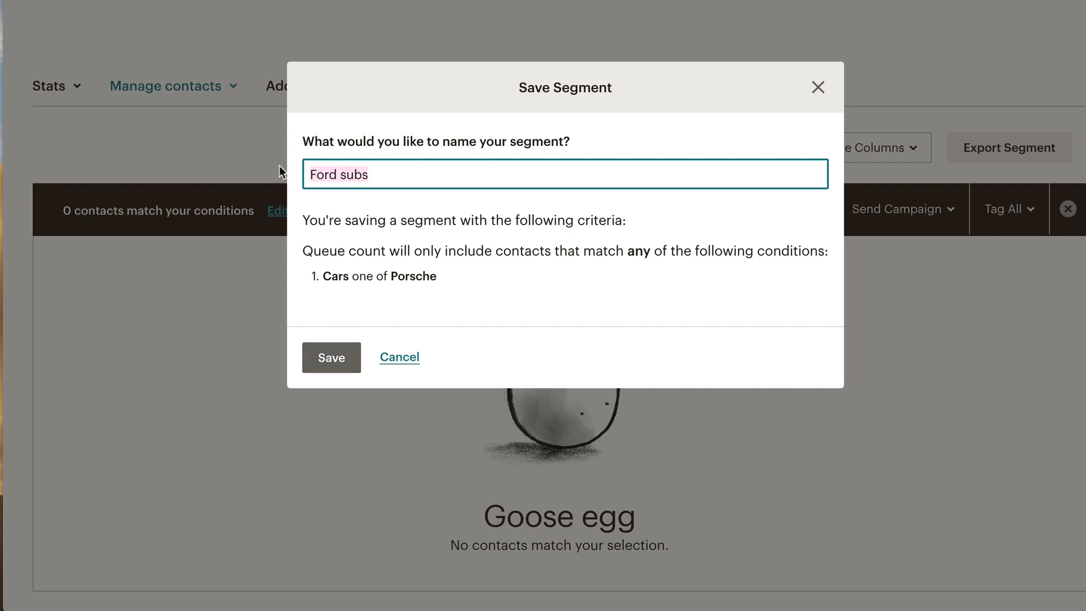
text(Porsche)
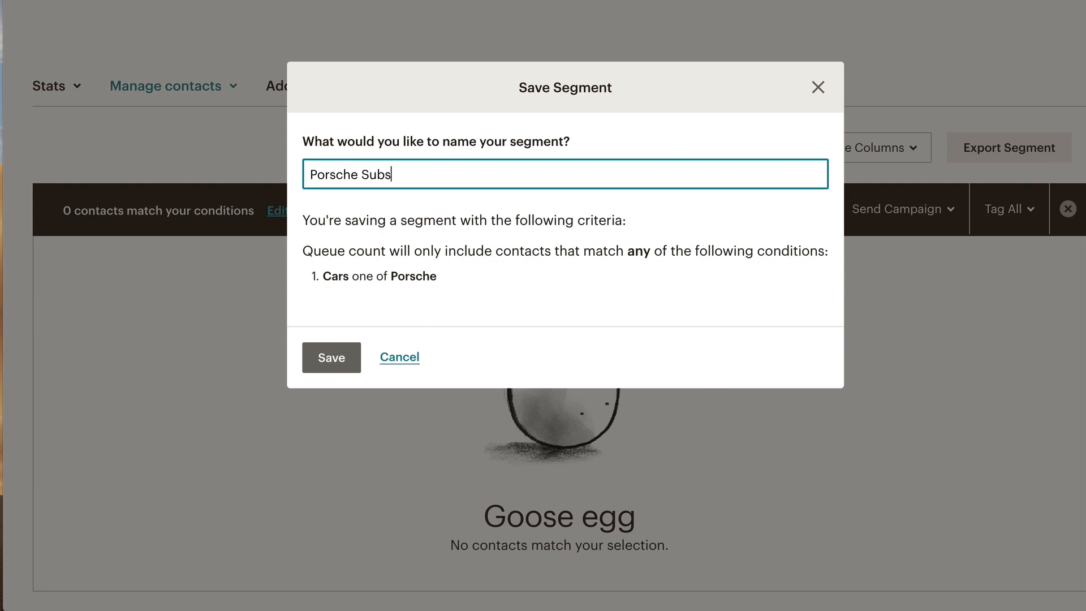
click(331, 357)
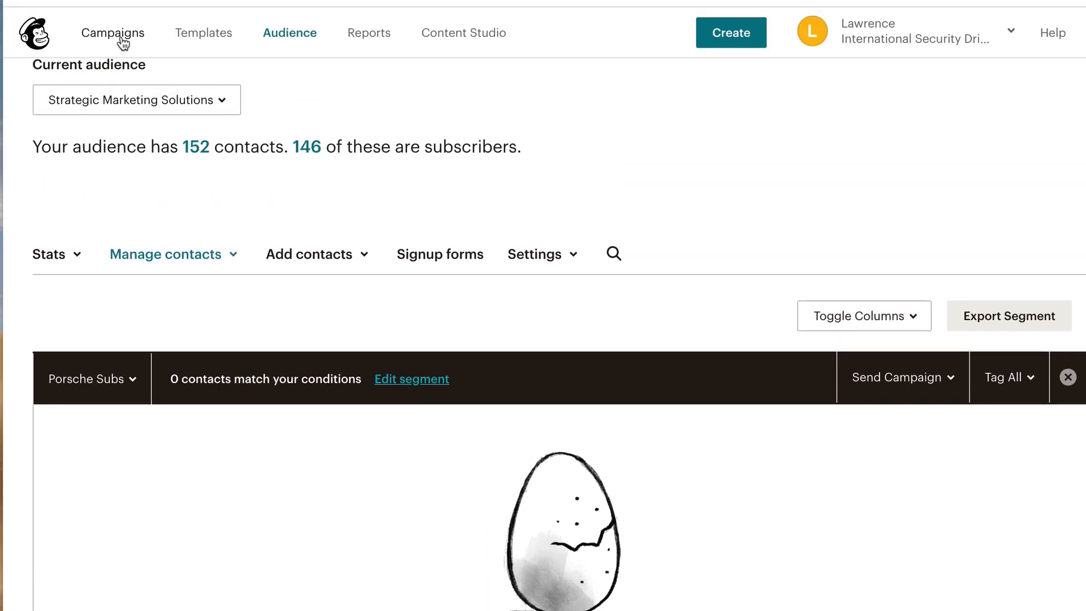
Create a regular email campaign named 'test' from the Campaigns page
click(113, 33)
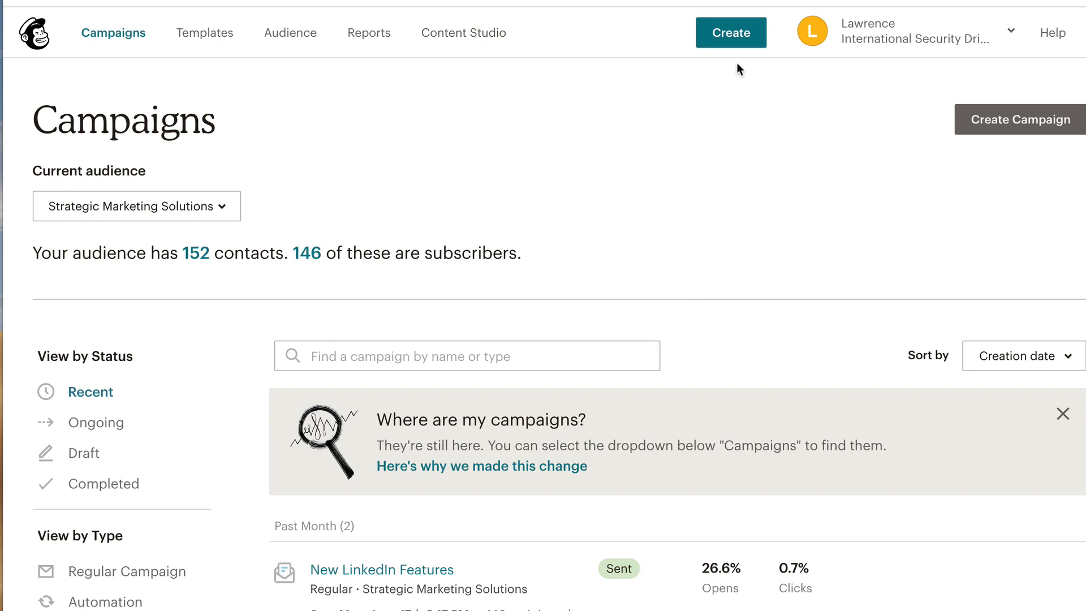
mouse_move(738, 47)
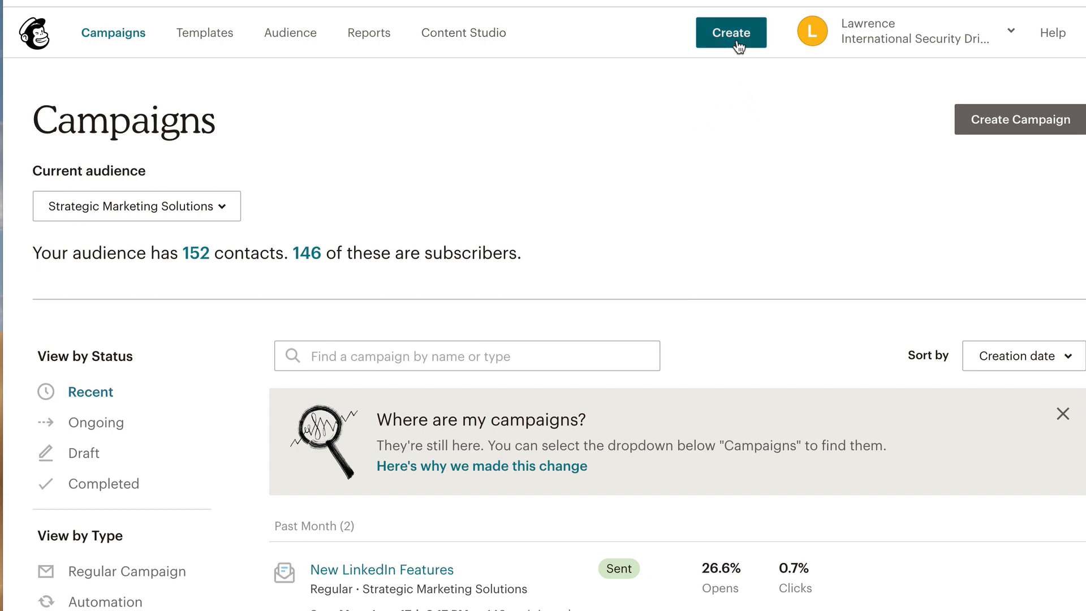
click(730, 32)
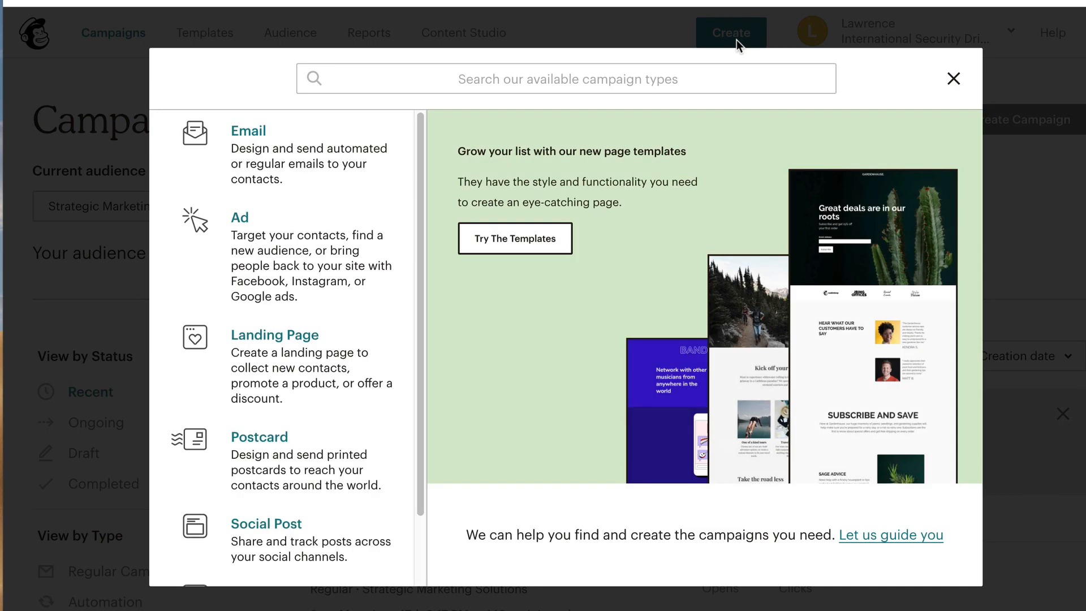
mouse_move(256, 151)
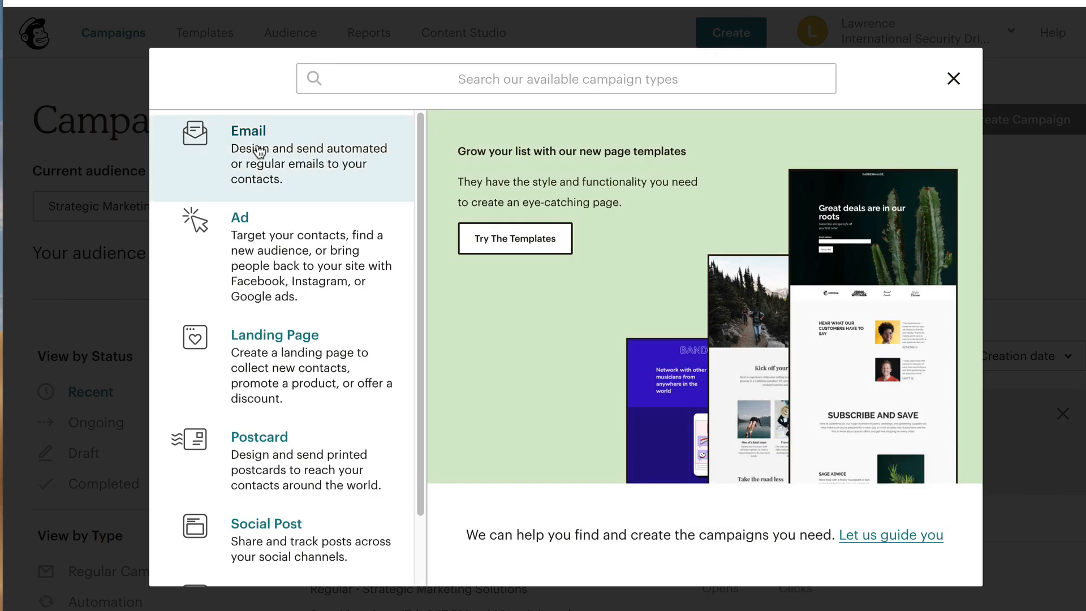
click(247, 131)
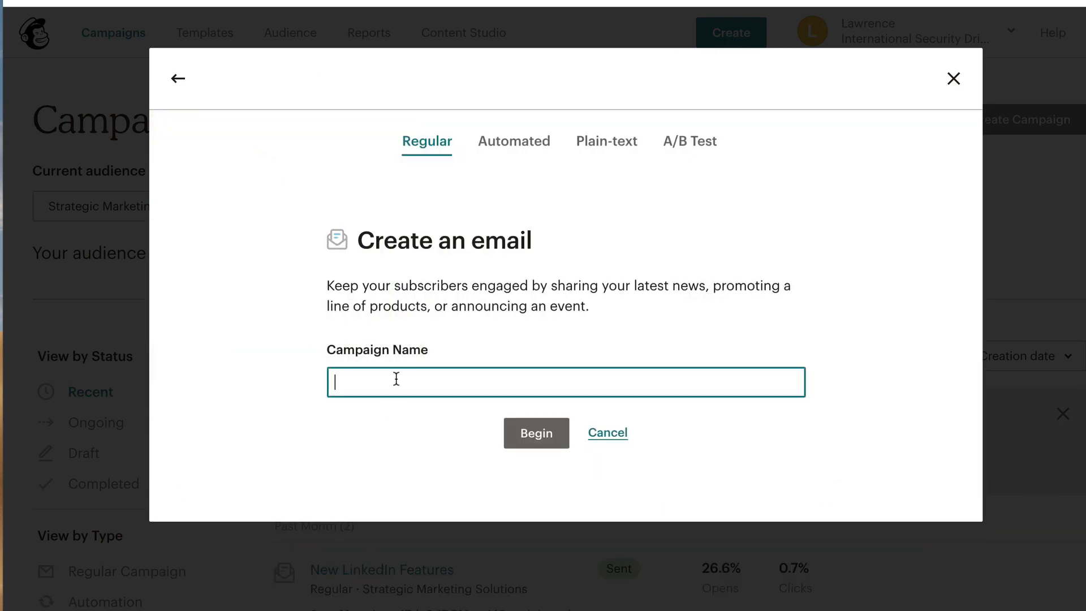
text(test)
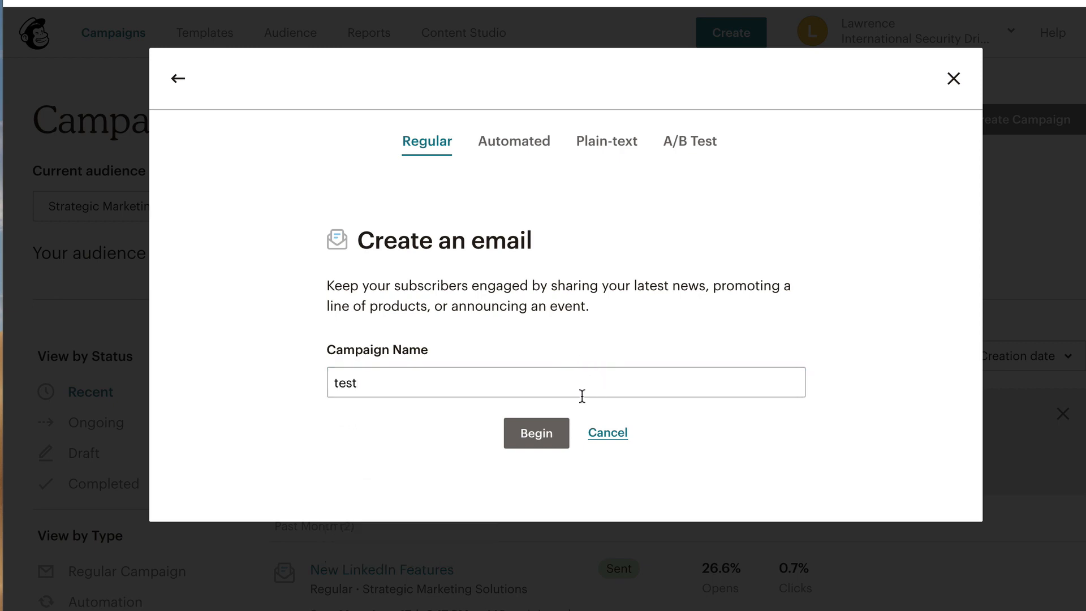
click(535, 432)
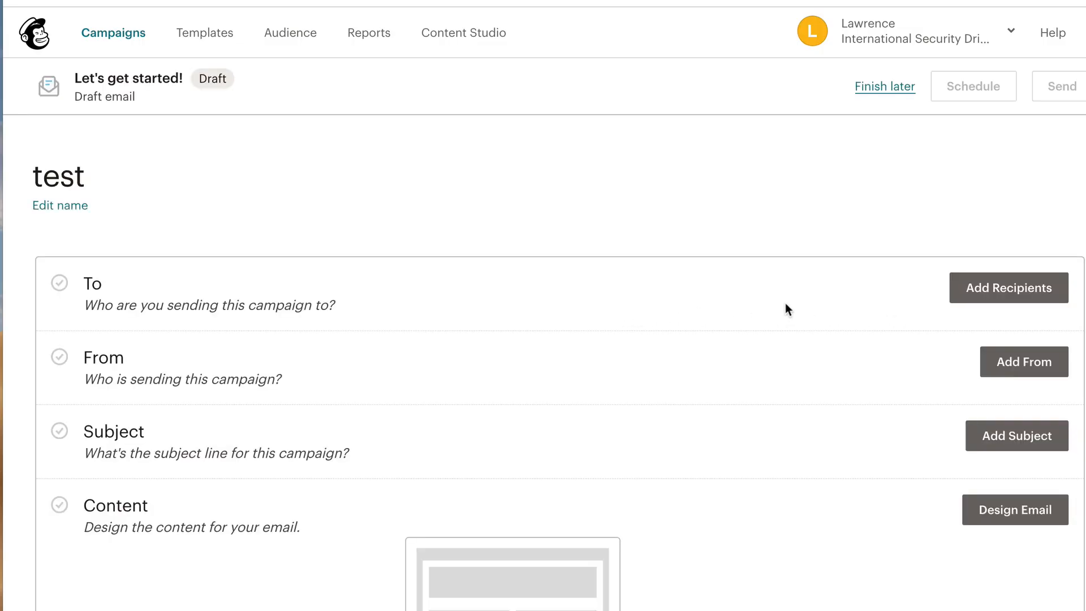
Send the 'test' campaign to the Porsche Subs segment of Strategic Marketing Solutions
click(1008, 287)
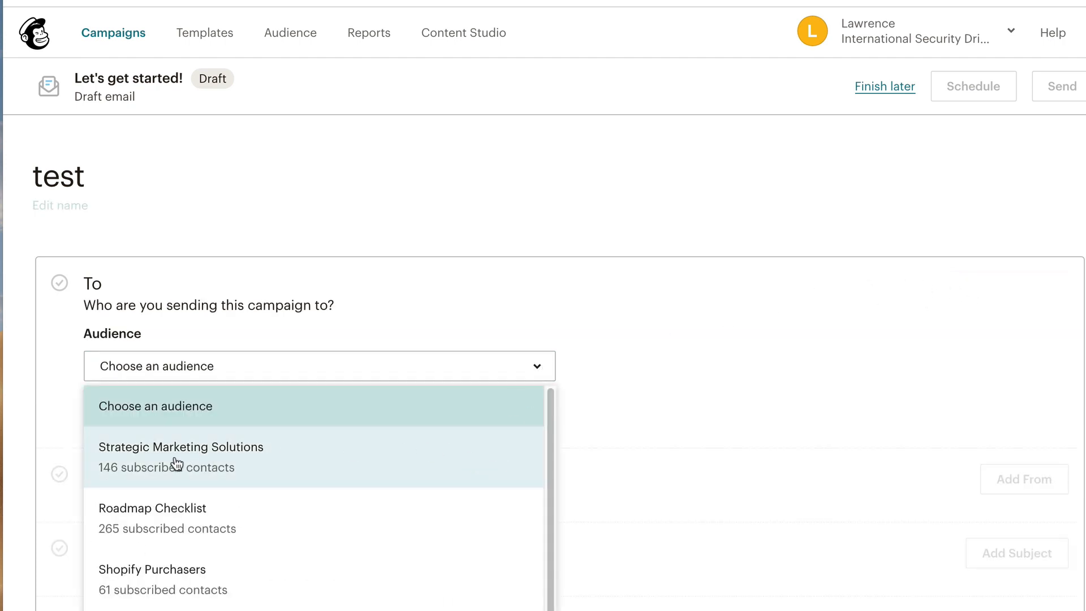
mouse_move(246, 454)
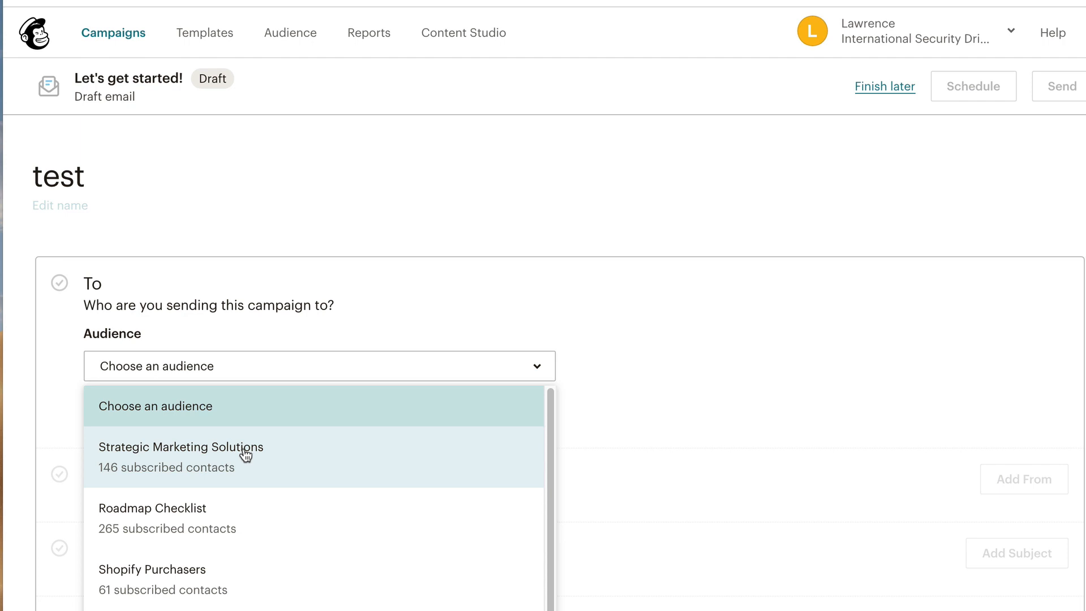
click(180, 446)
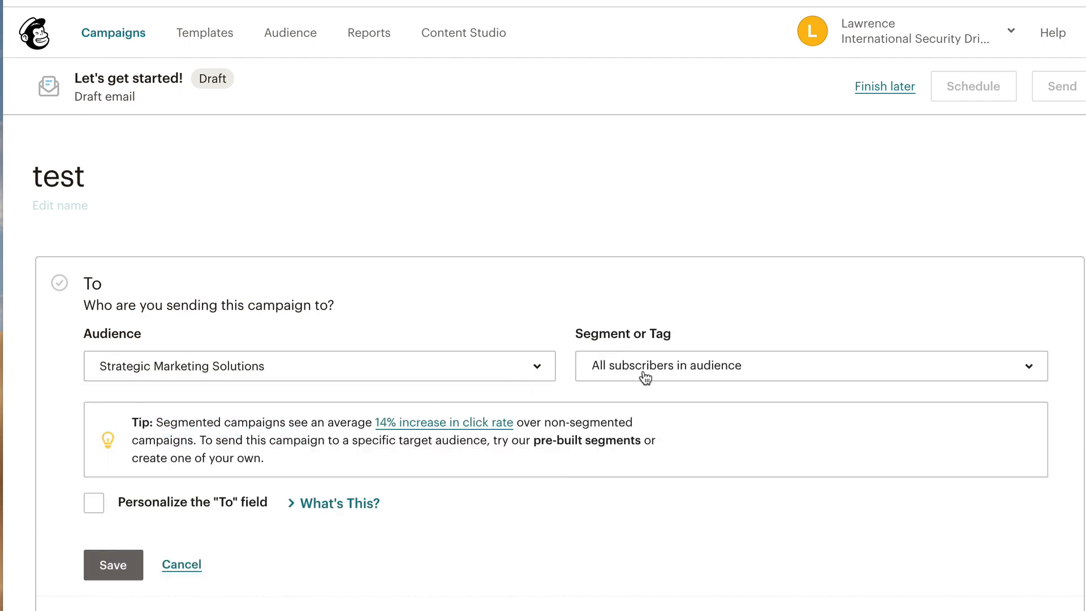
mouse_move(649, 375)
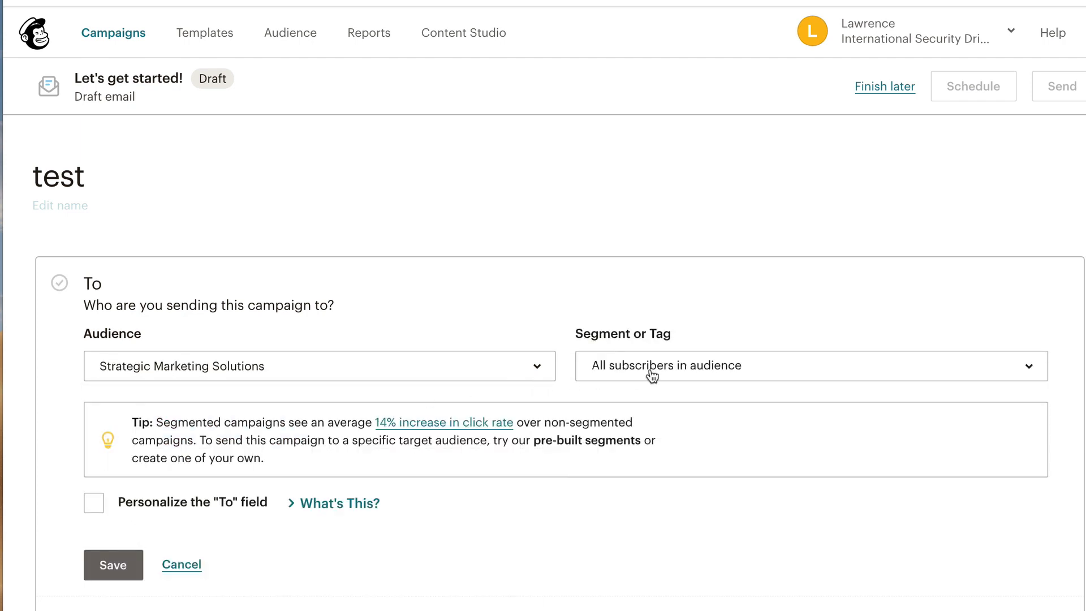
click(809, 366)
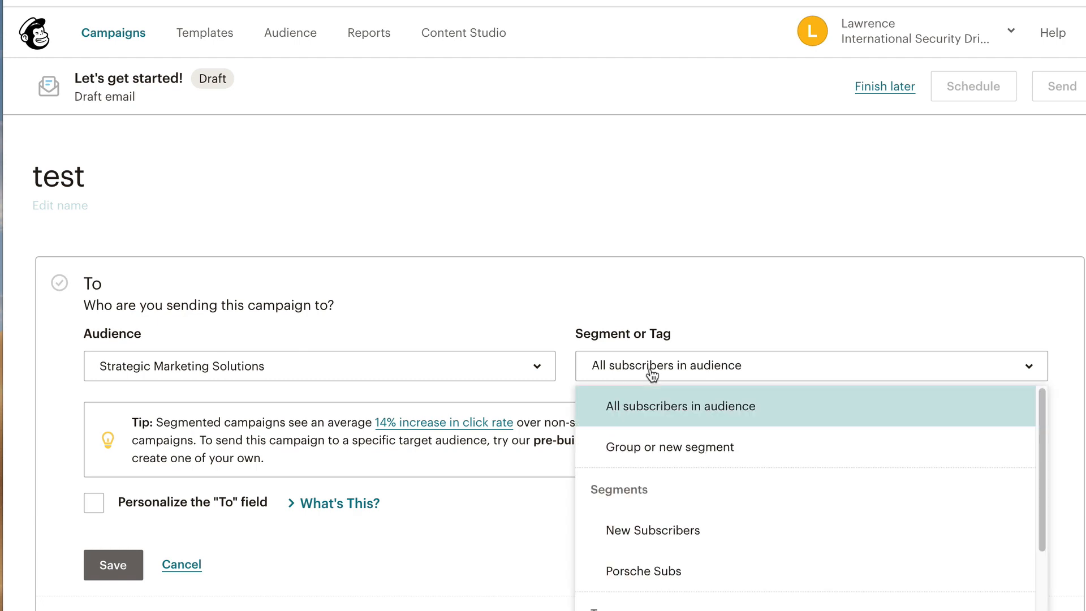
mouse_move(652, 530)
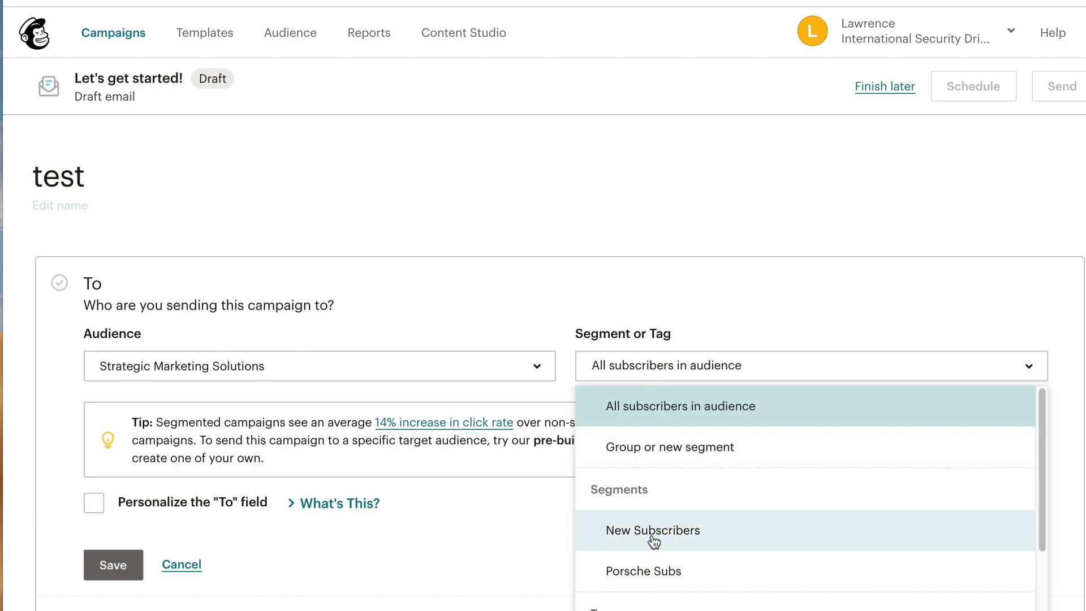
mouse_move(643, 570)
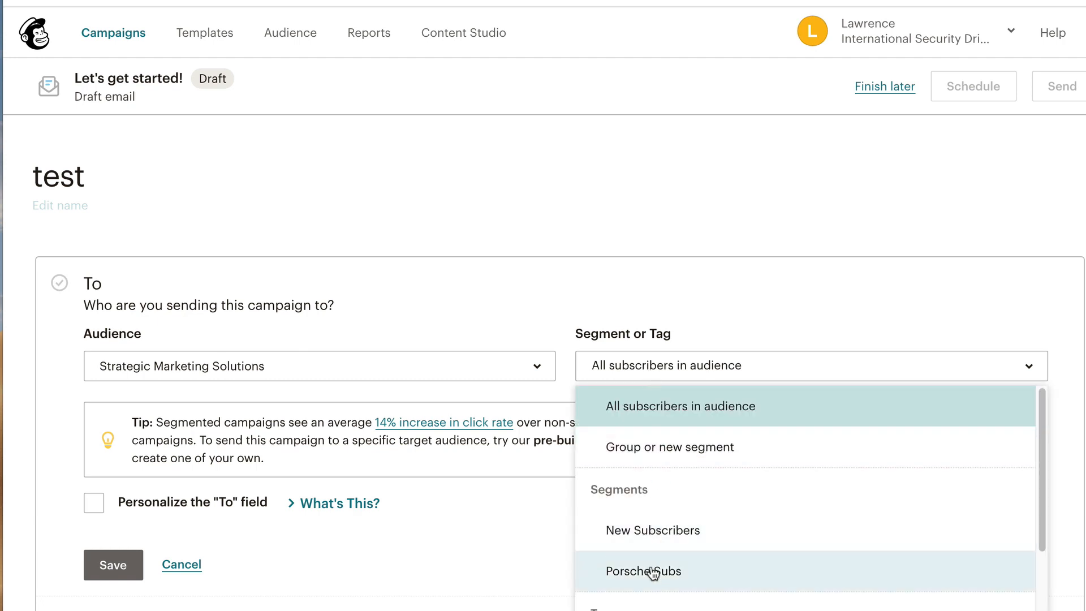
click(642, 570)
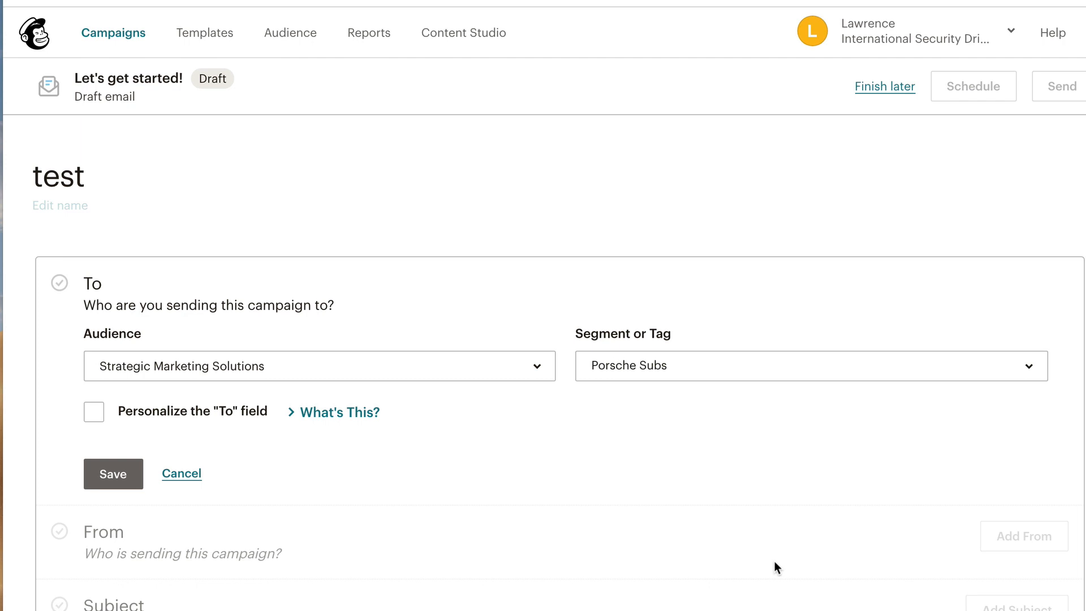
mouse_move(818, 294)
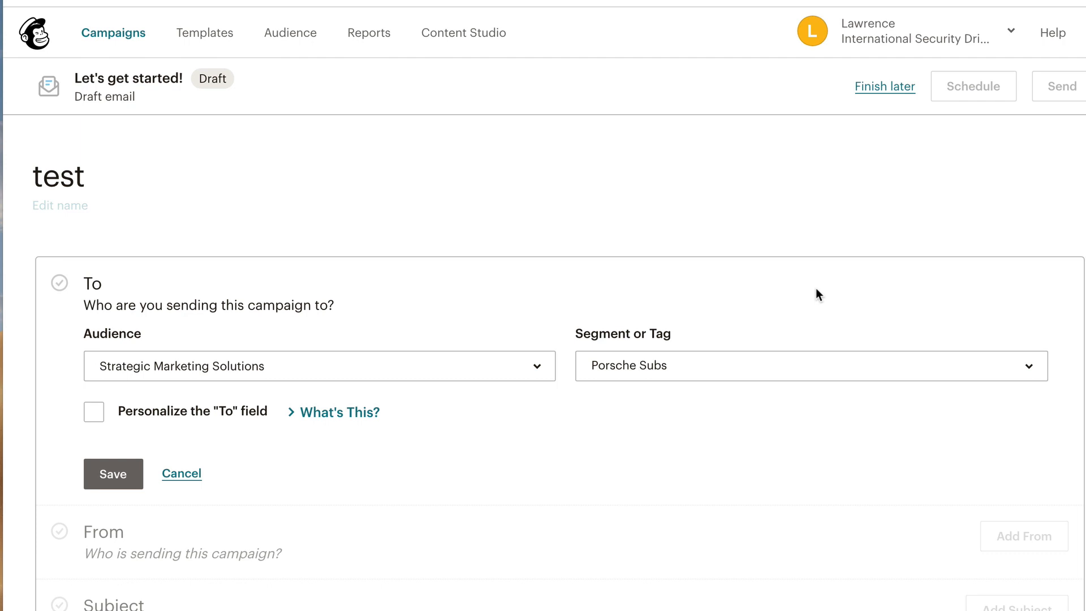
click(113, 474)
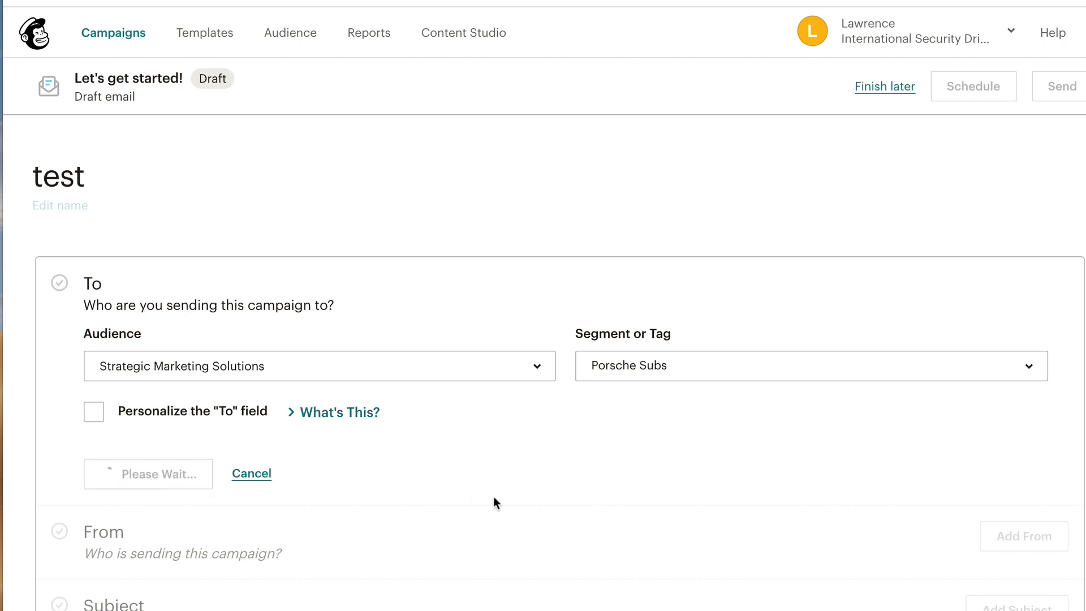